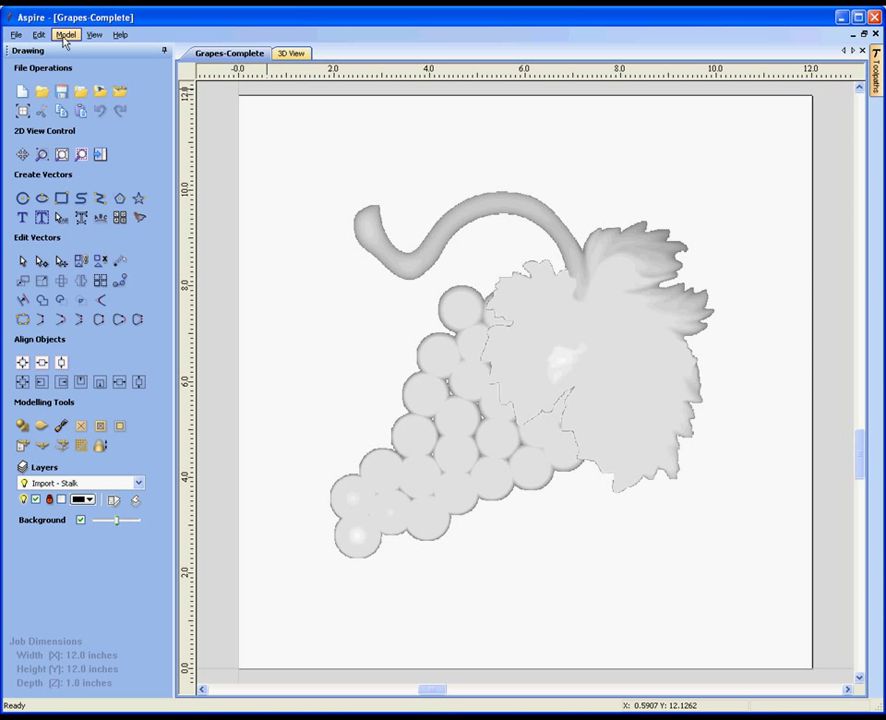
Step: Browse the modelling and editing command lists, then bring up the Toolpaths panel
click(65, 37)
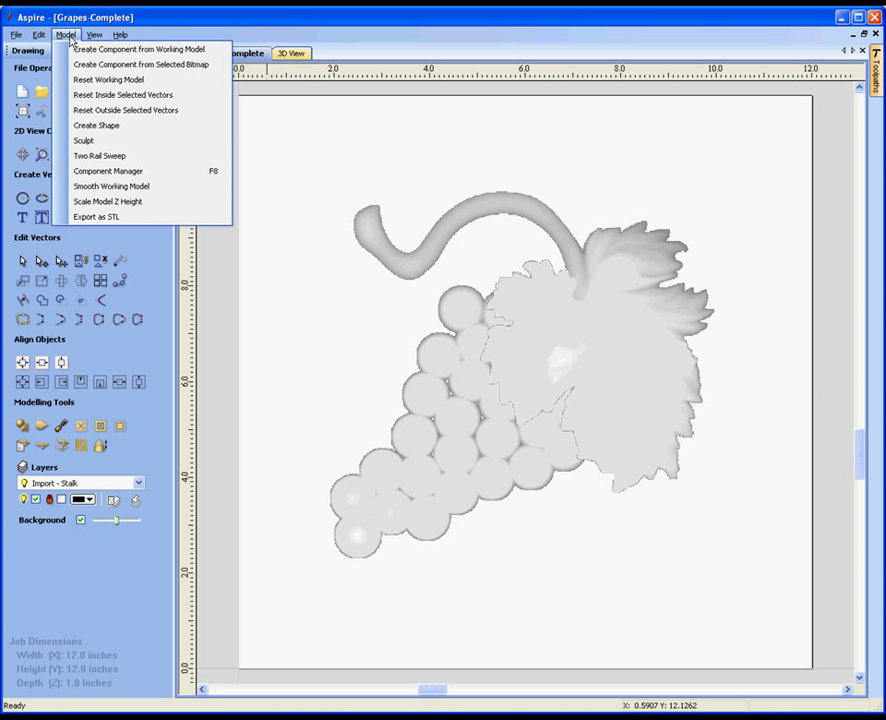
click(38, 37)
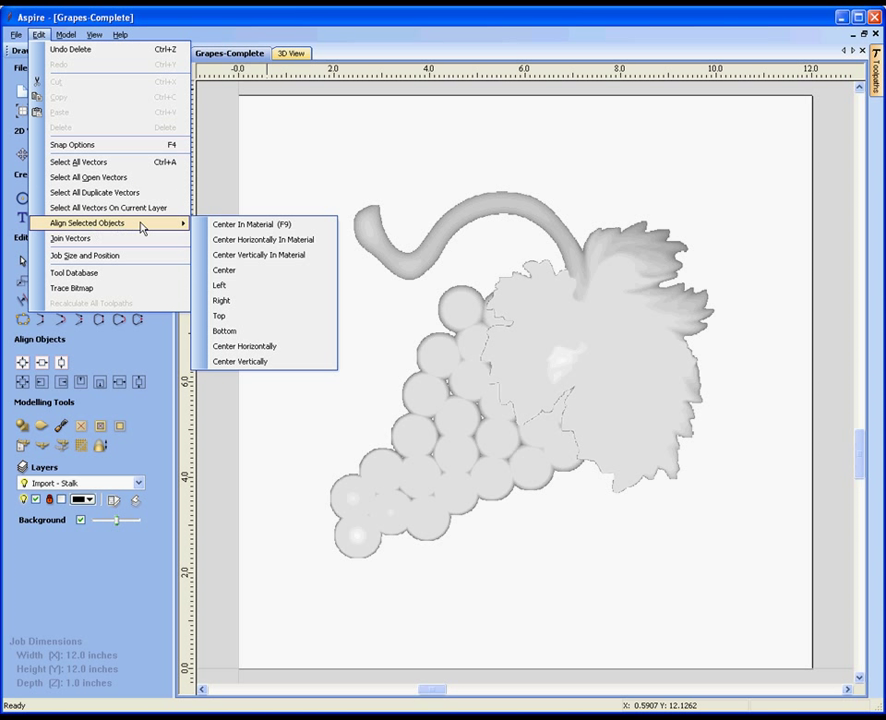
mouse_move(226, 270)
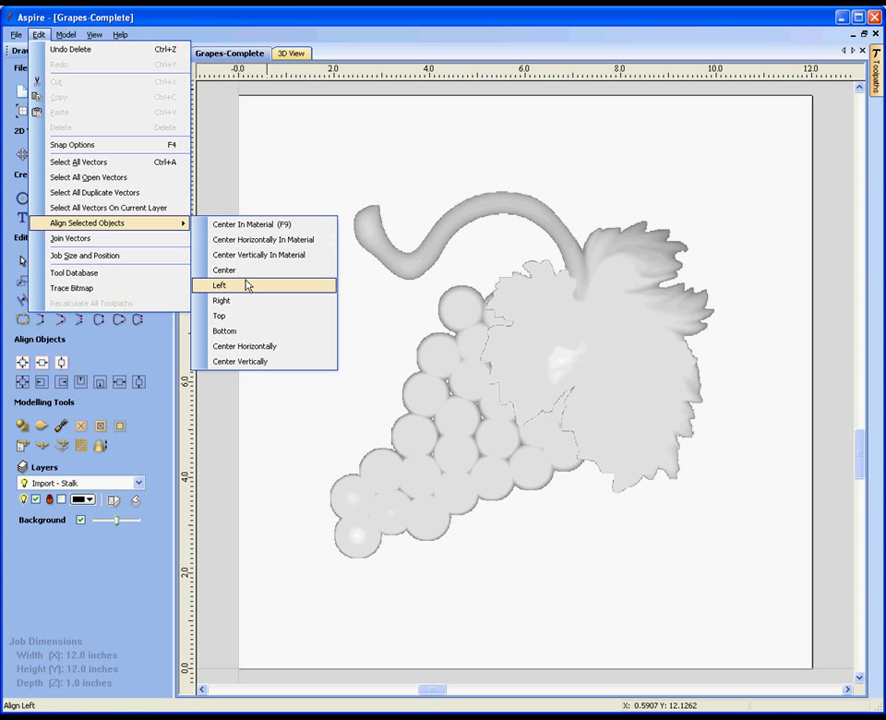
mouse_move(95, 192)
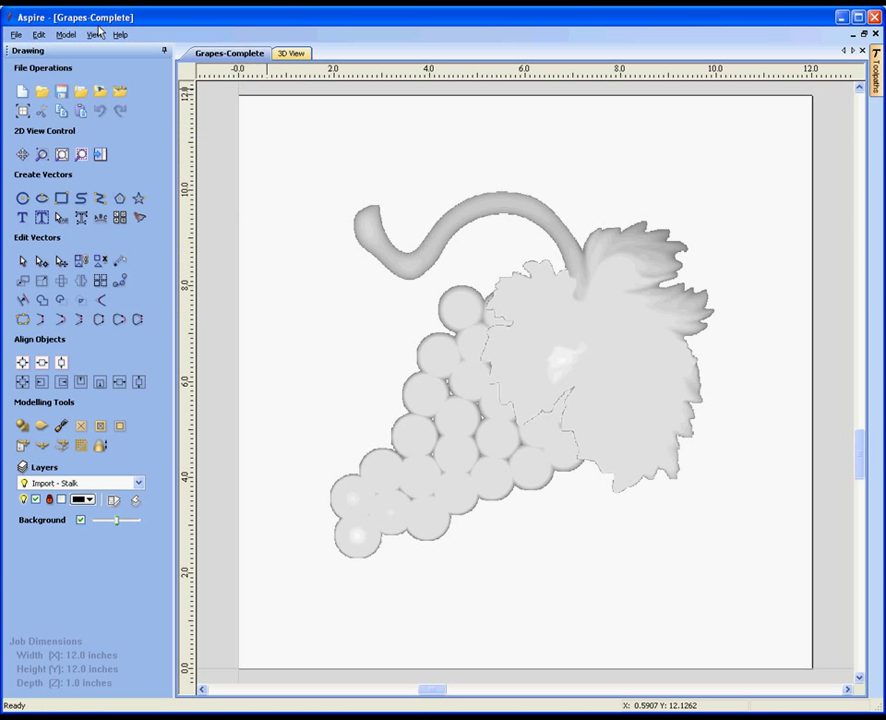
mouse_move(47, 77)
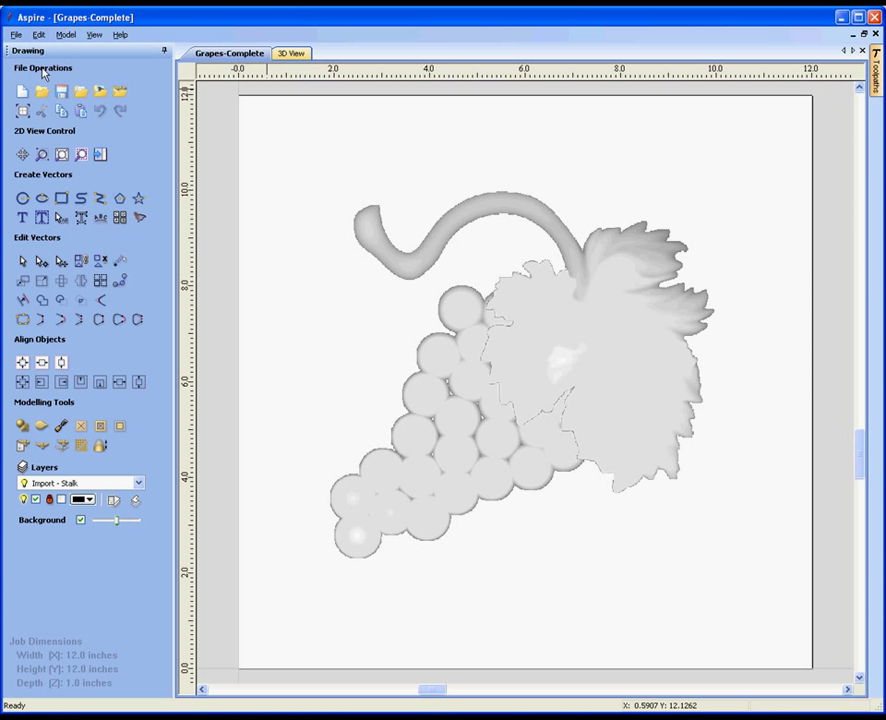
mouse_move(62, 52)
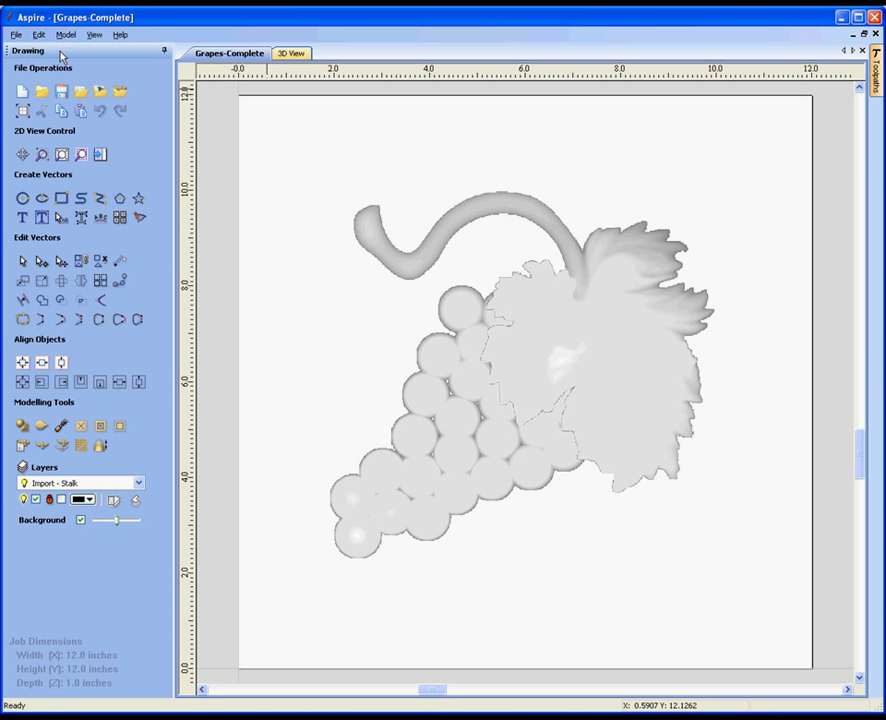
mouse_move(132, 58)
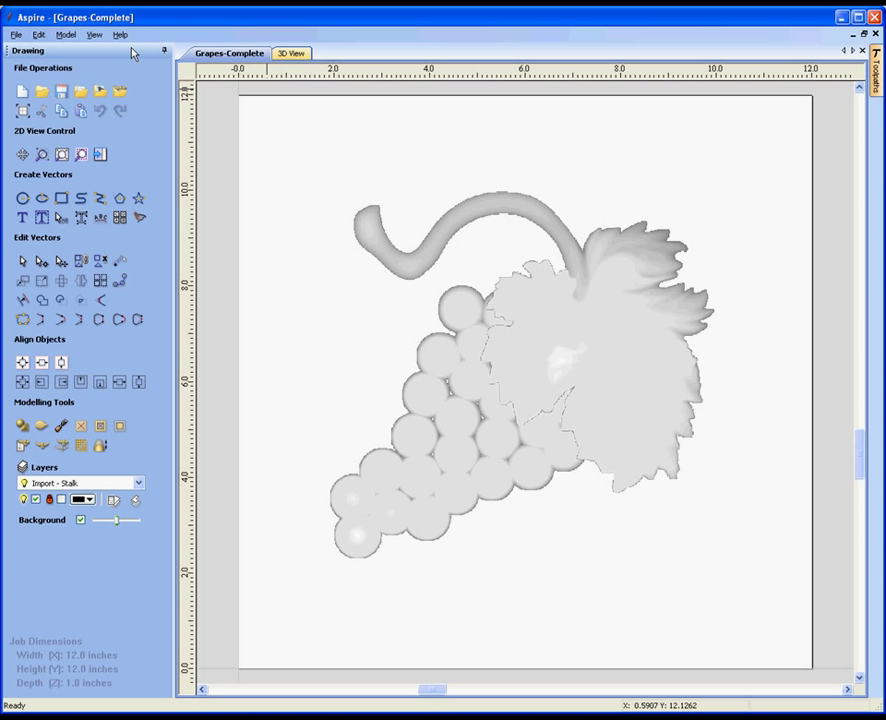
mouse_move(137, 66)
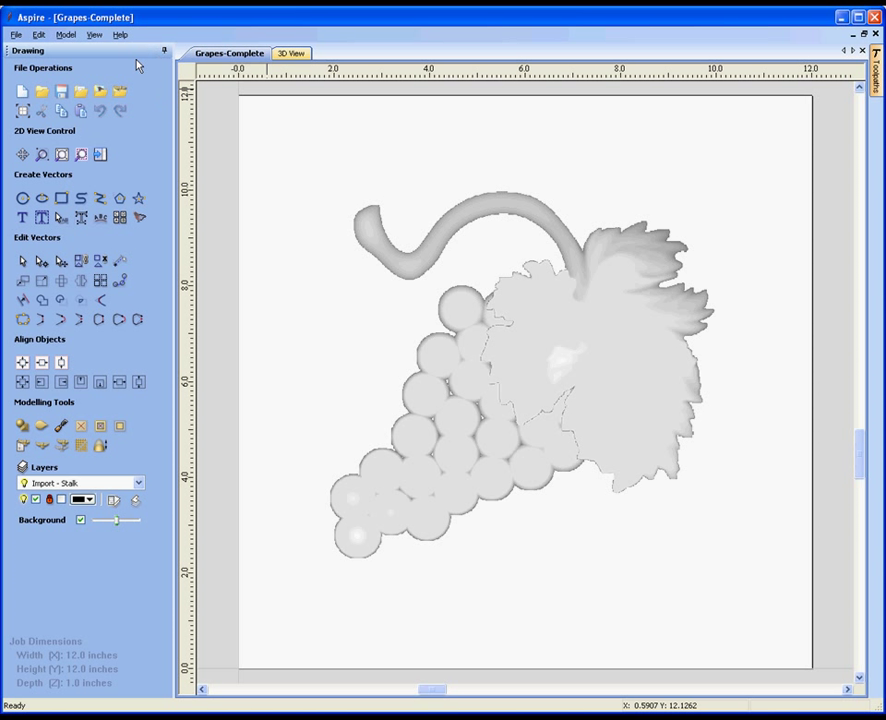
mouse_move(135, 63)
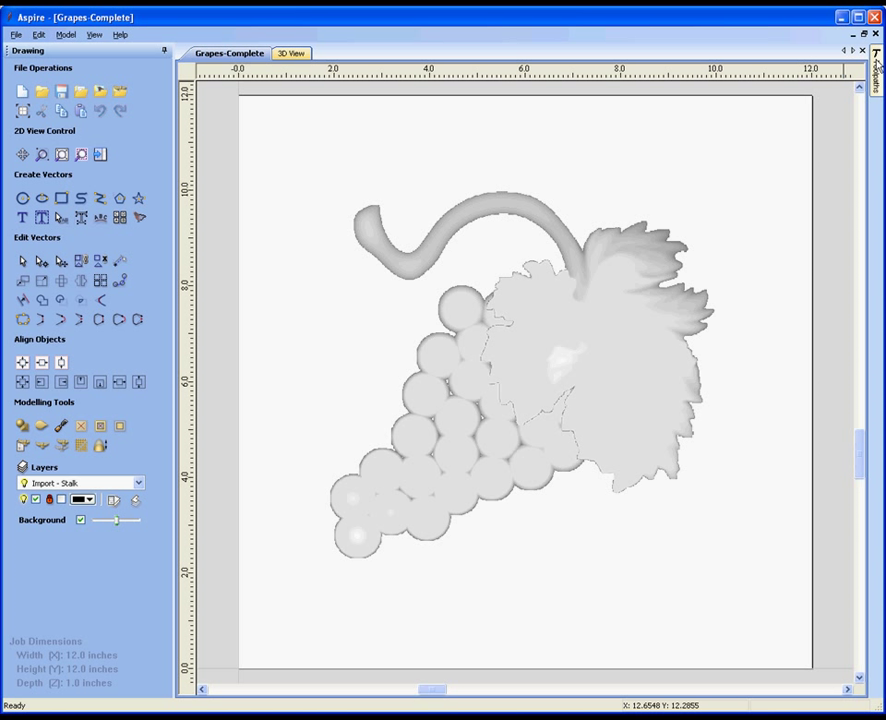
click(876, 68)
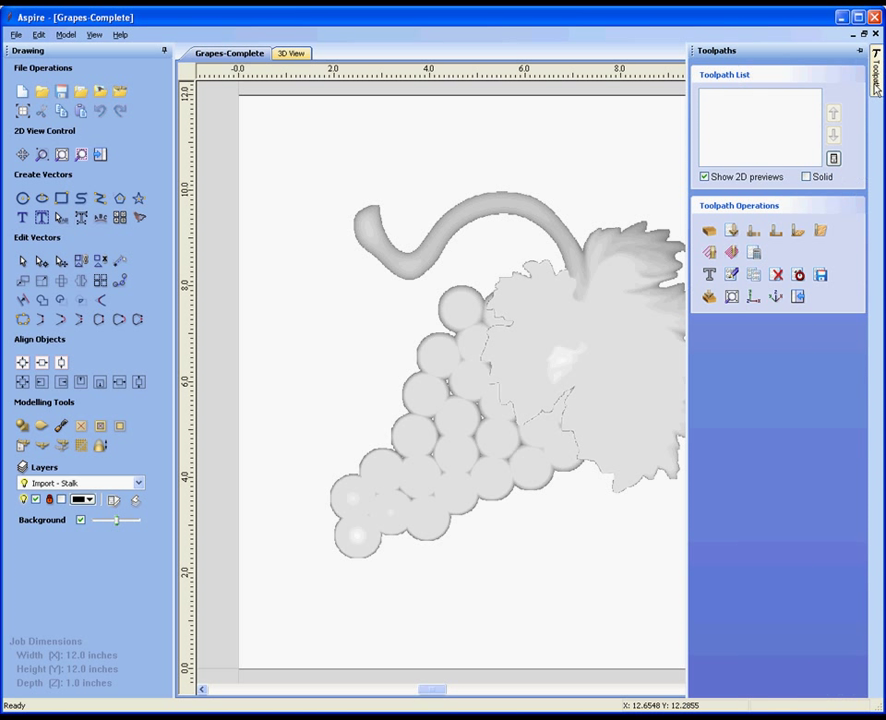
mouse_move(640, 124)
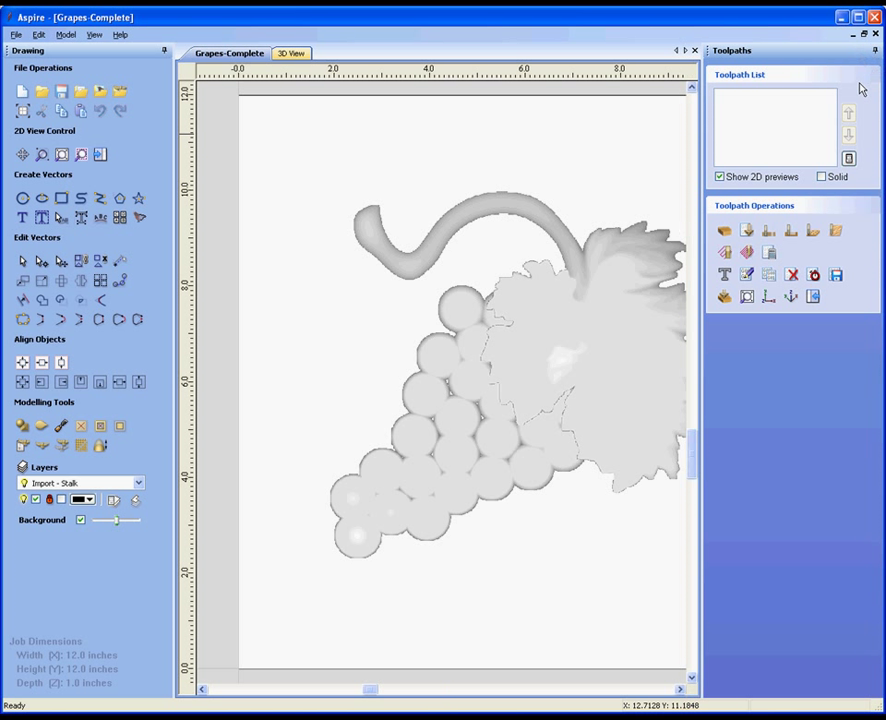
mouse_move(834, 98)
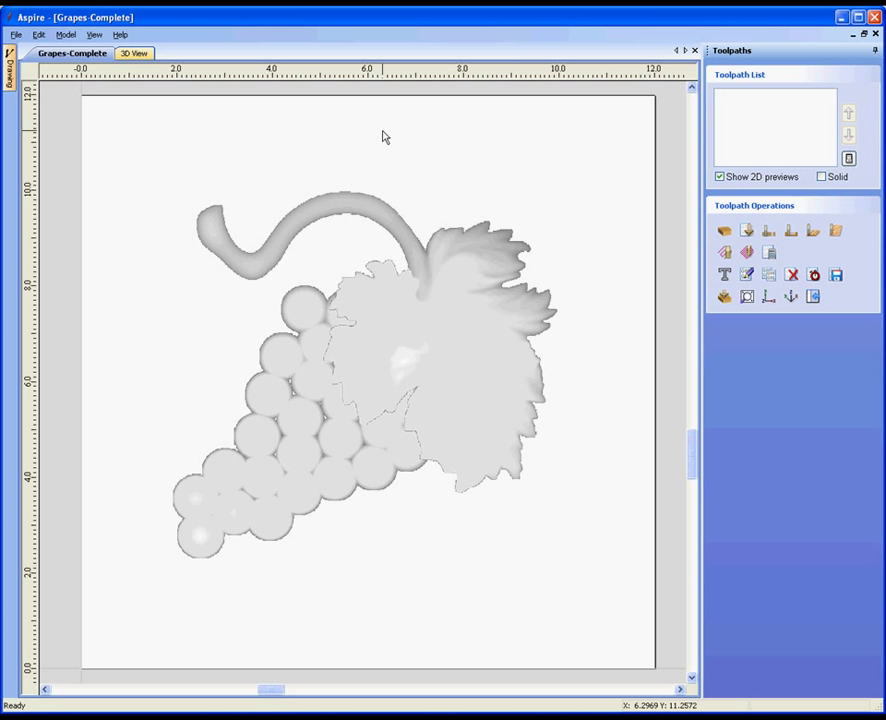
Step: Restore the Drawing tools panel from its left-edge tab
click(10, 58)
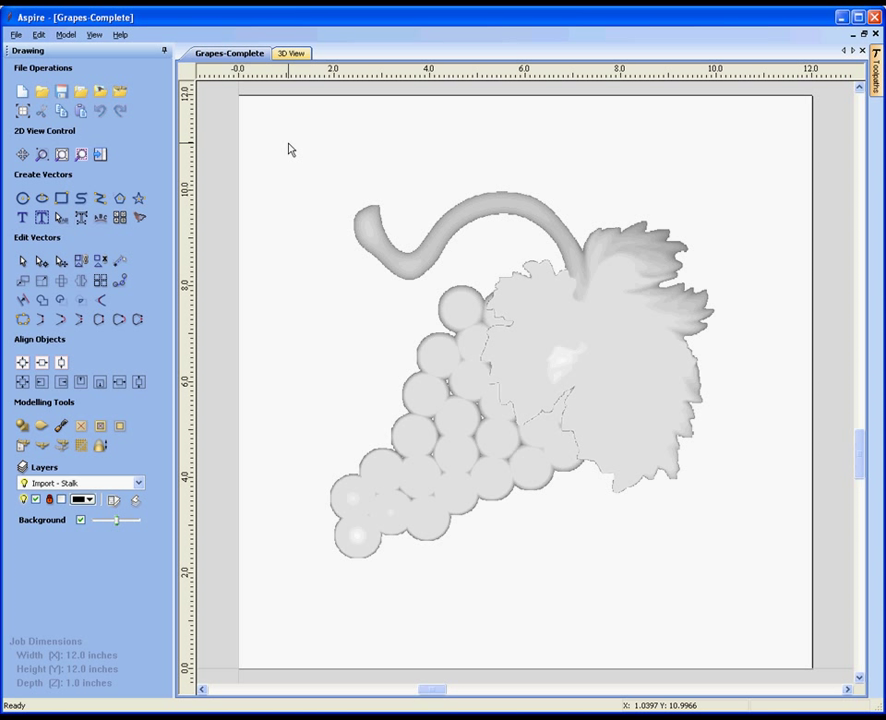
mouse_move(475, 387)
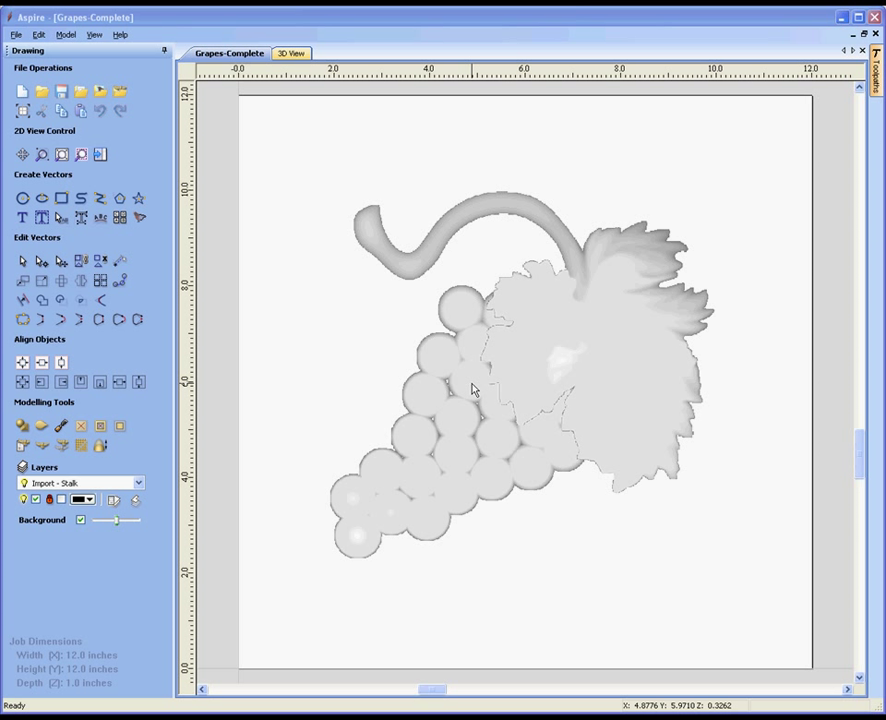
mouse_move(290, 297)
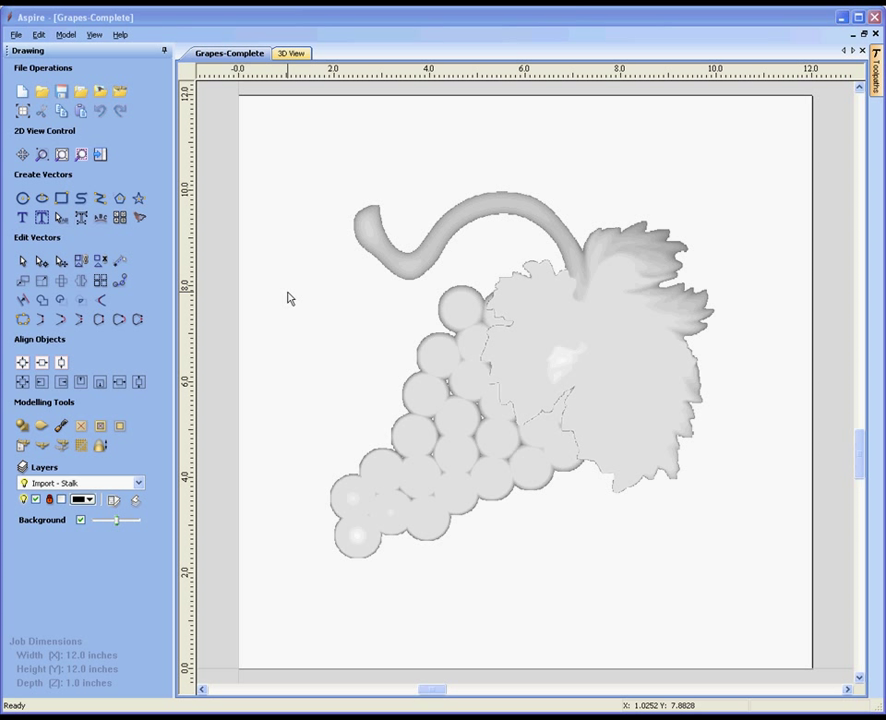
mouse_move(170, 138)
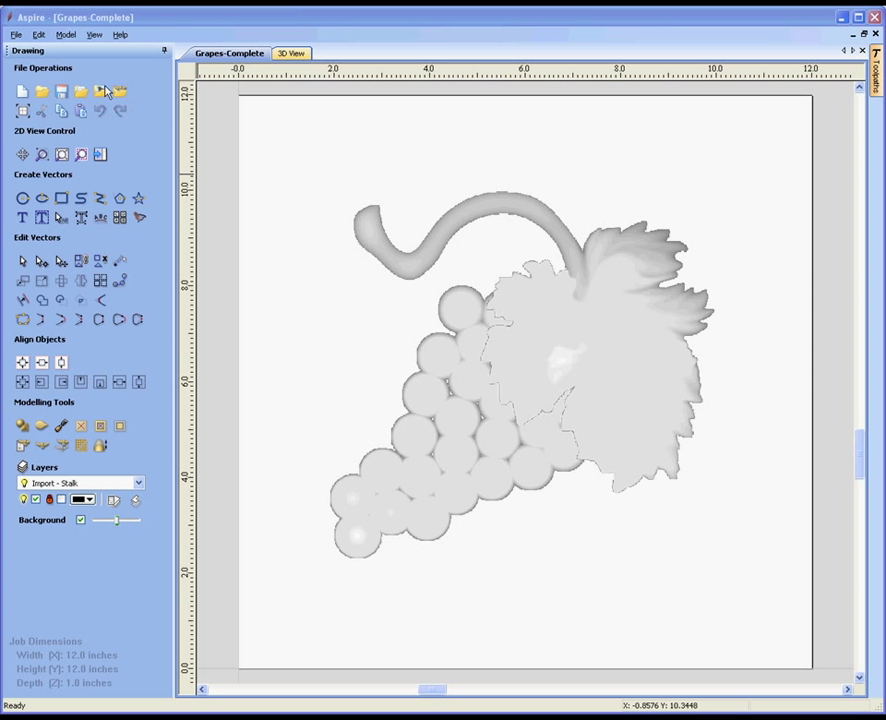
mouse_move(86, 122)
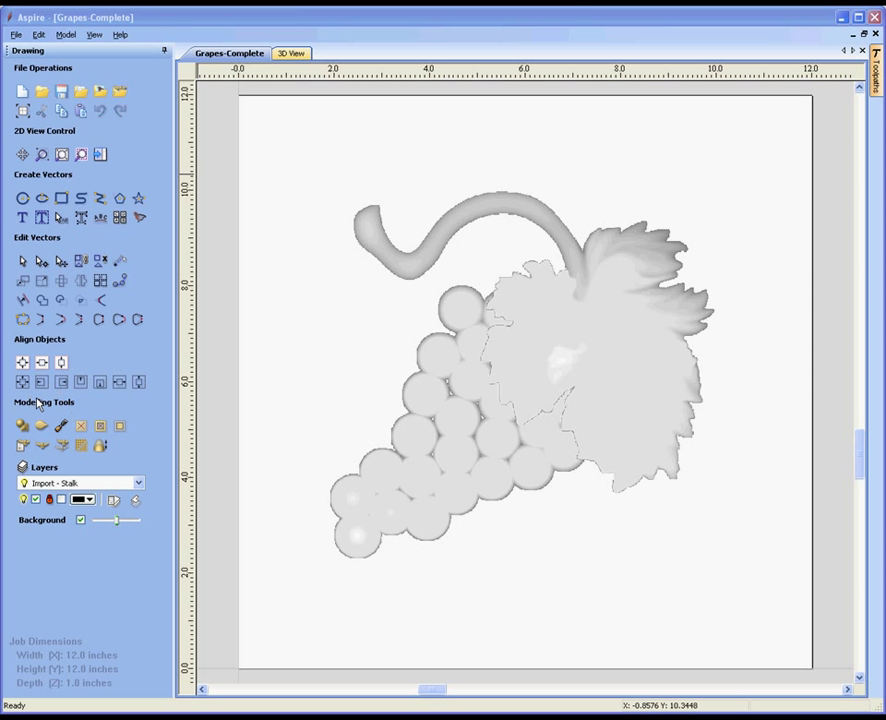
mouse_move(62, 463)
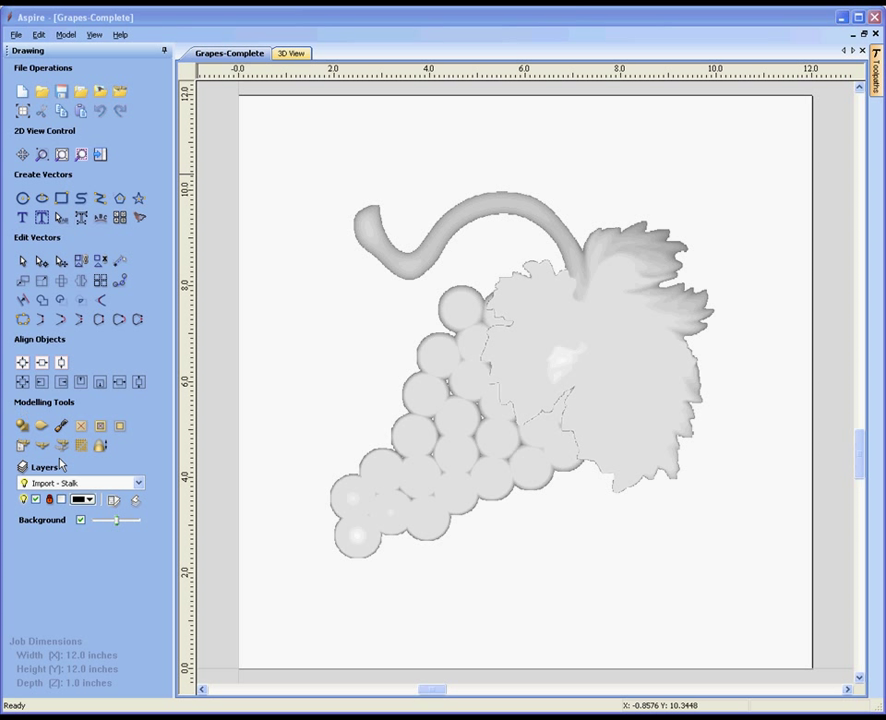
mouse_move(140, 451)
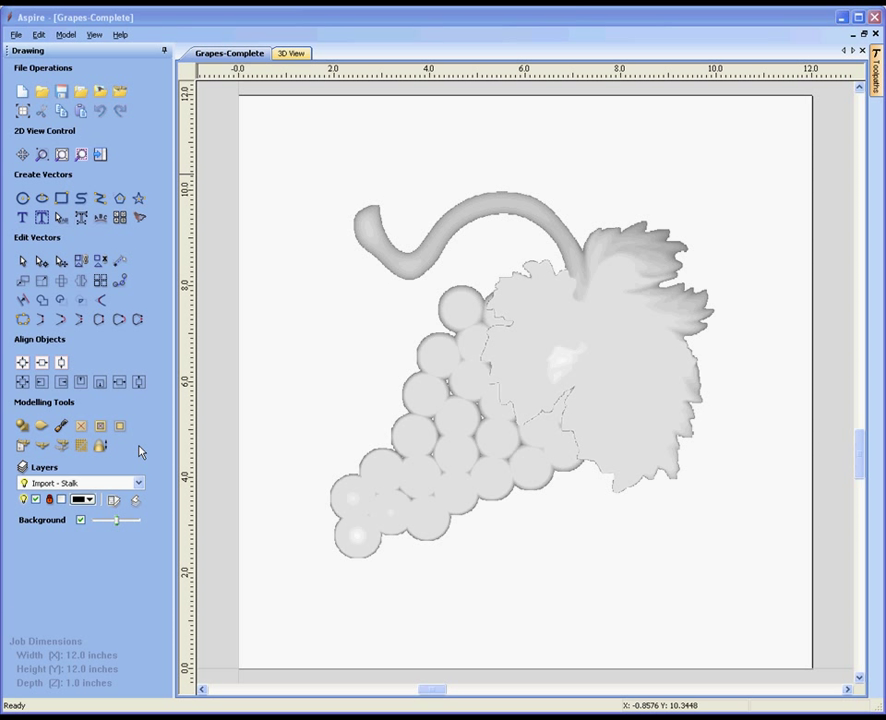
mouse_move(113, 481)
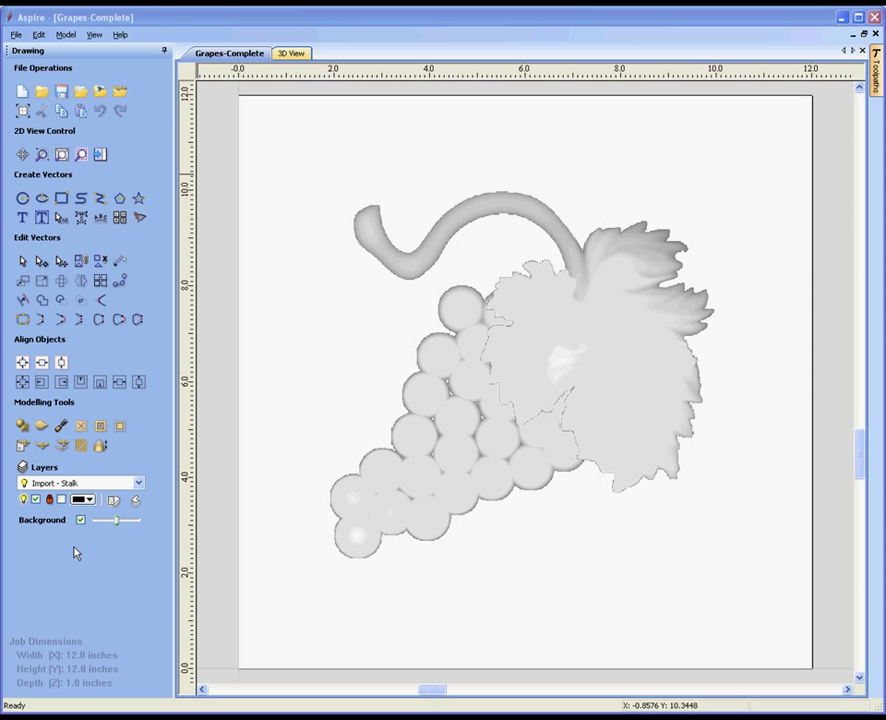
mouse_move(84, 555)
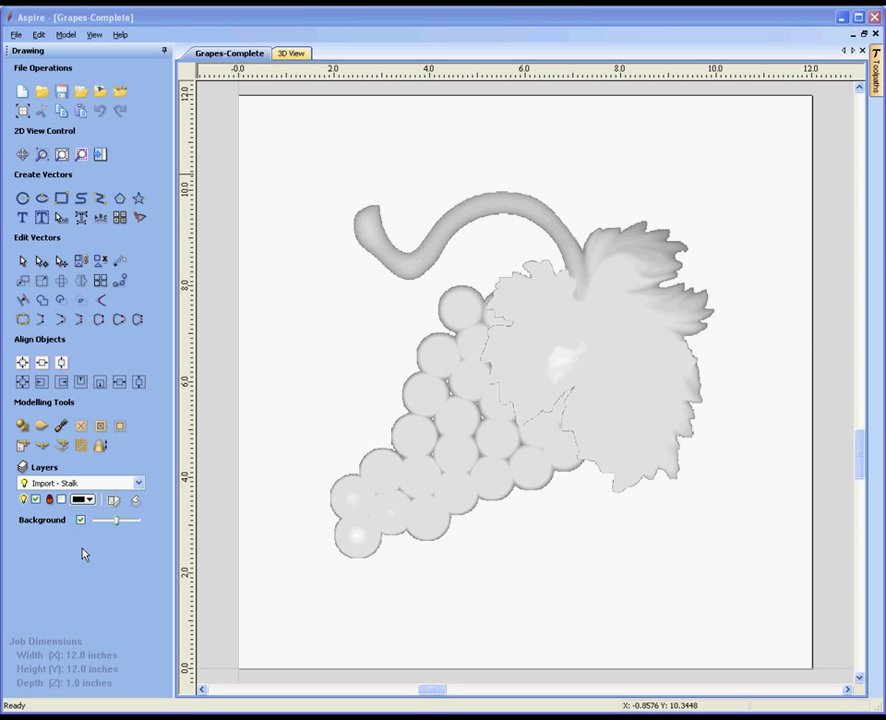
mouse_move(44, 546)
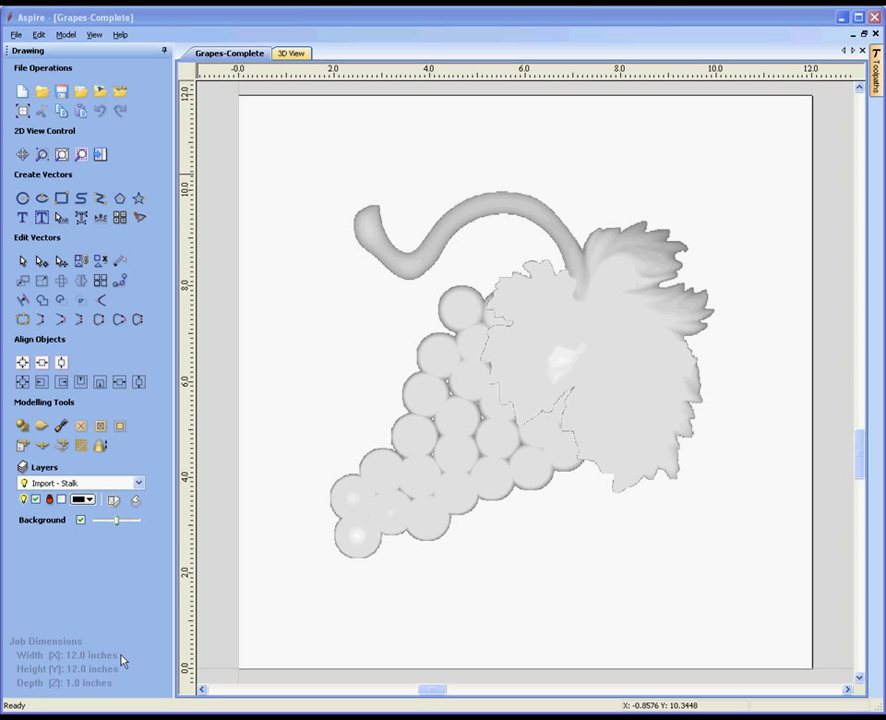
mouse_move(124, 655)
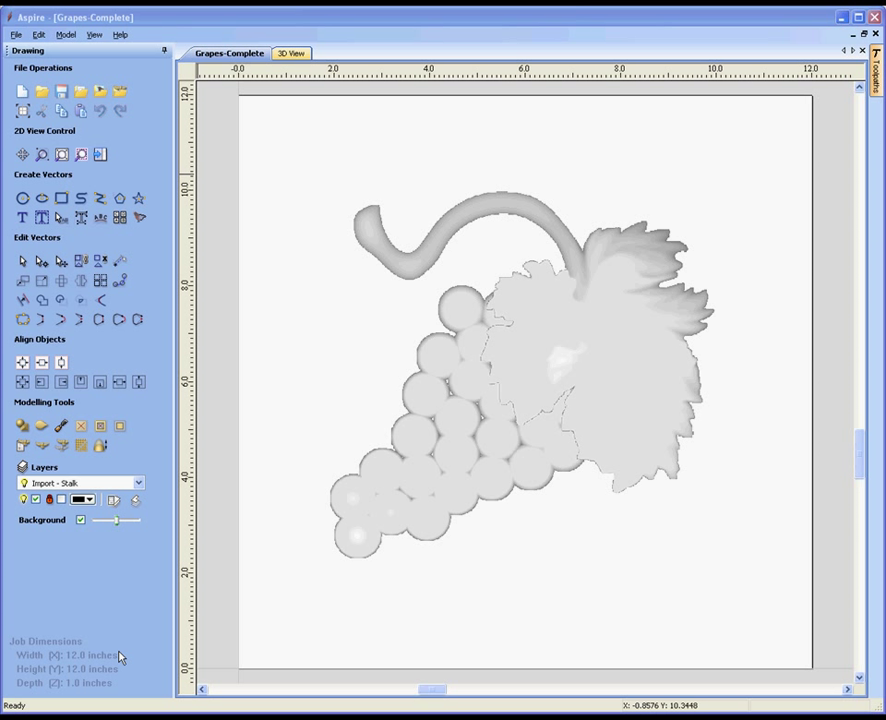
mouse_move(333, 464)
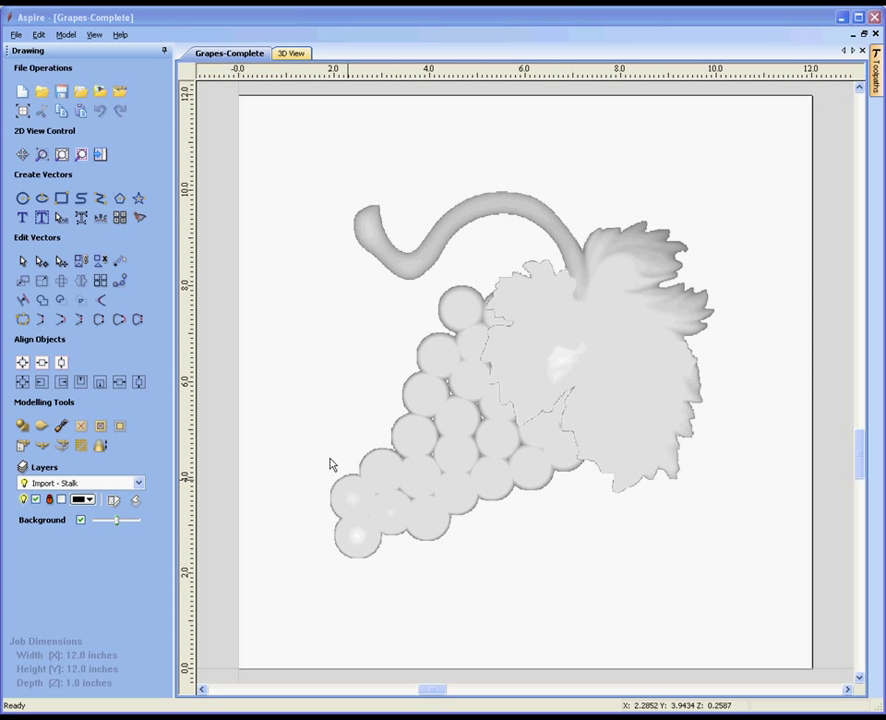
mouse_move(611, 524)
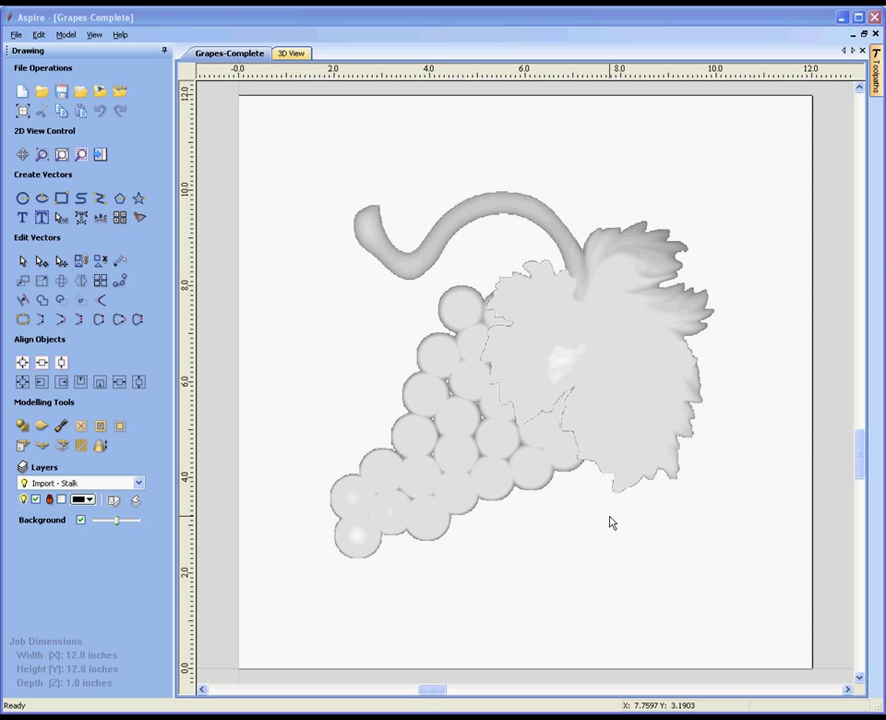
mouse_move(511, 385)
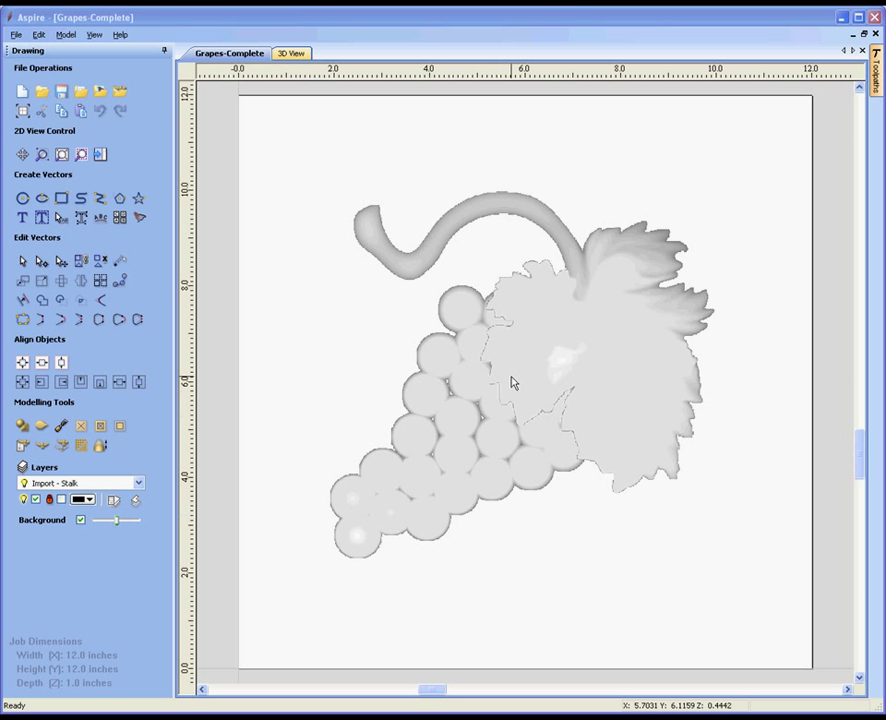
mouse_move(695, 314)
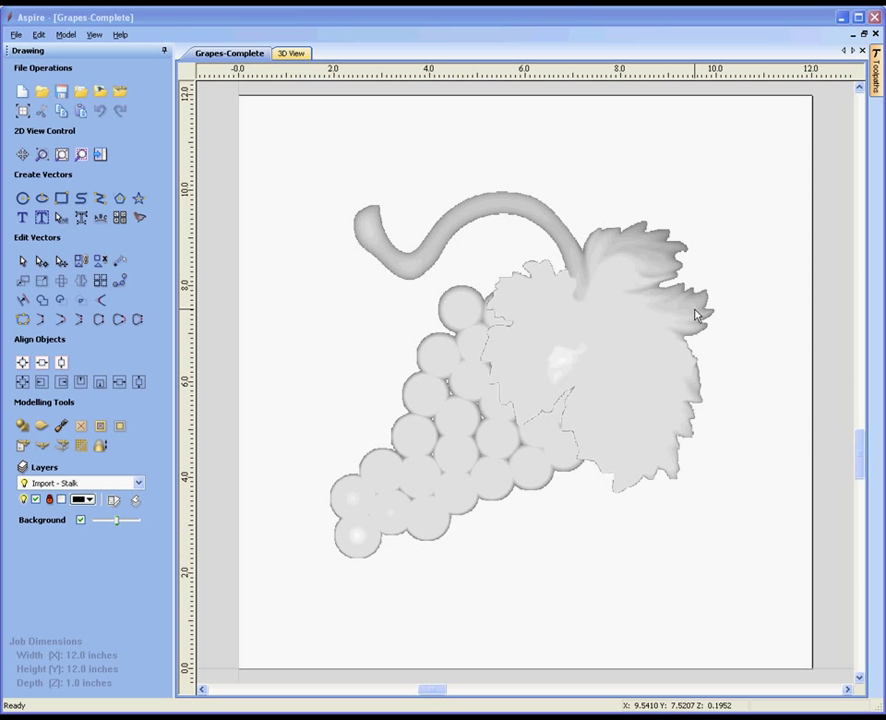
mouse_move(250, 78)
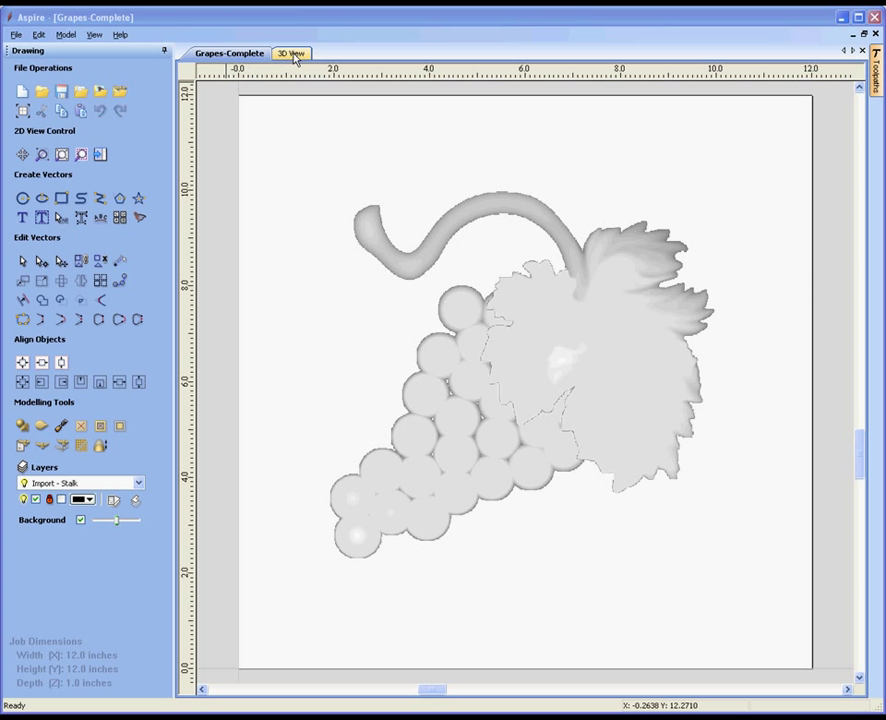
Step: Preview the 3D grapes relief, return to the 2D drawing, and show the View menu
click(288, 54)
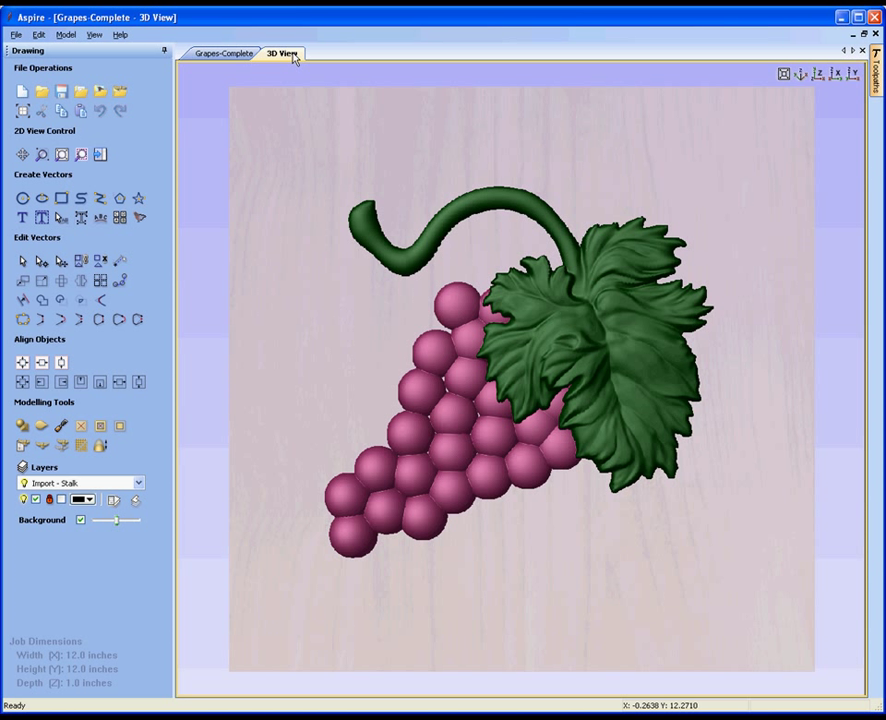
click(228, 53)
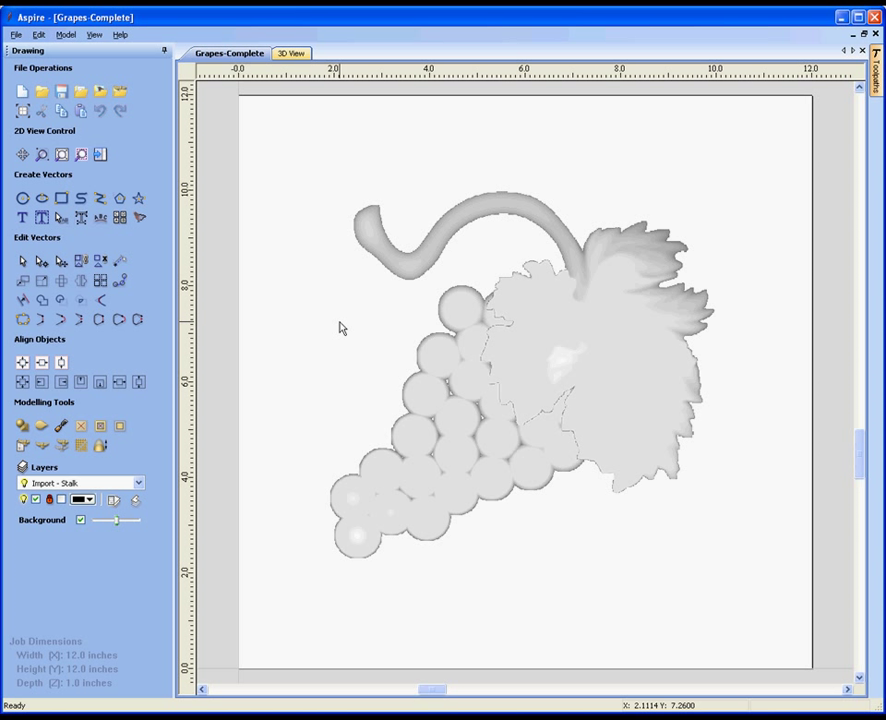
mouse_move(257, 77)
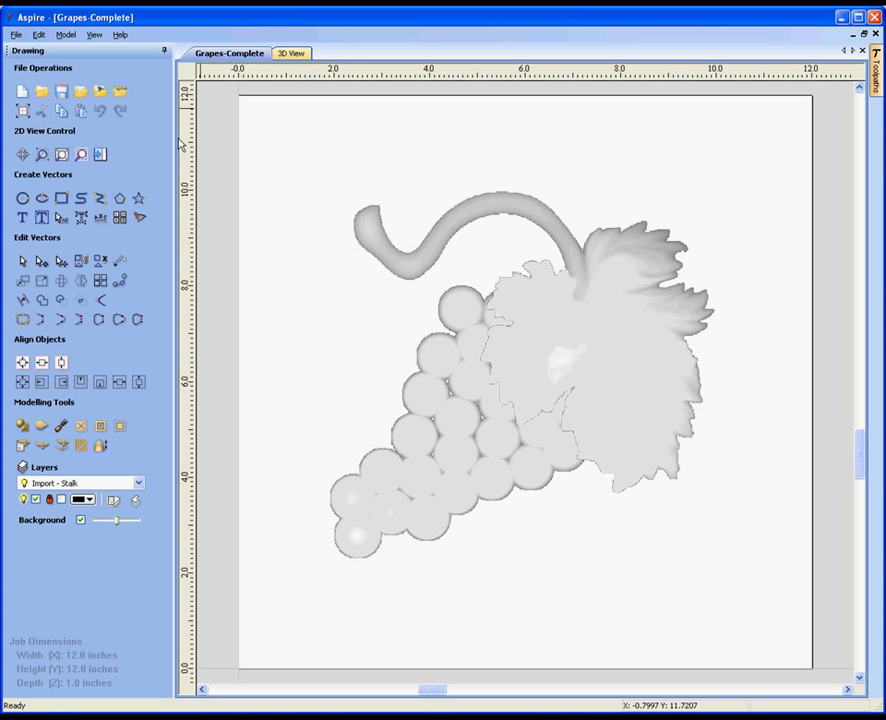
mouse_move(209, 248)
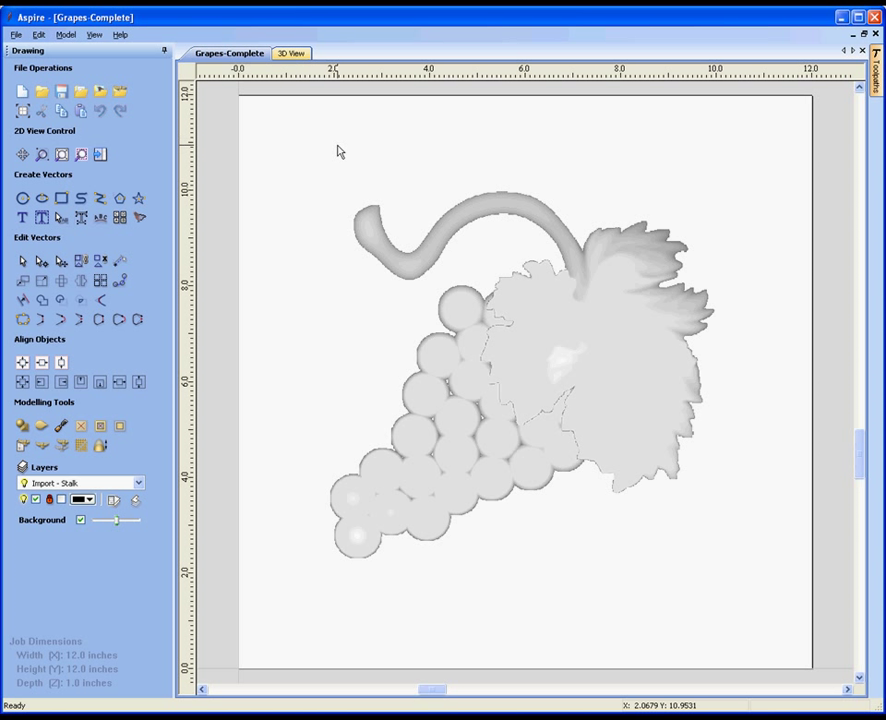
mouse_move(351, 146)
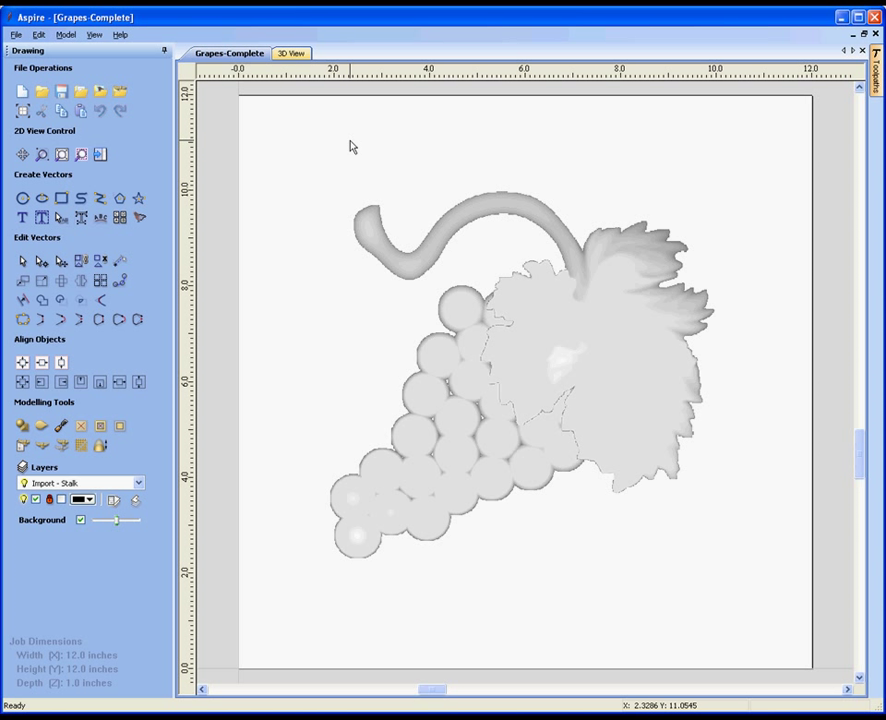
click(95, 35)
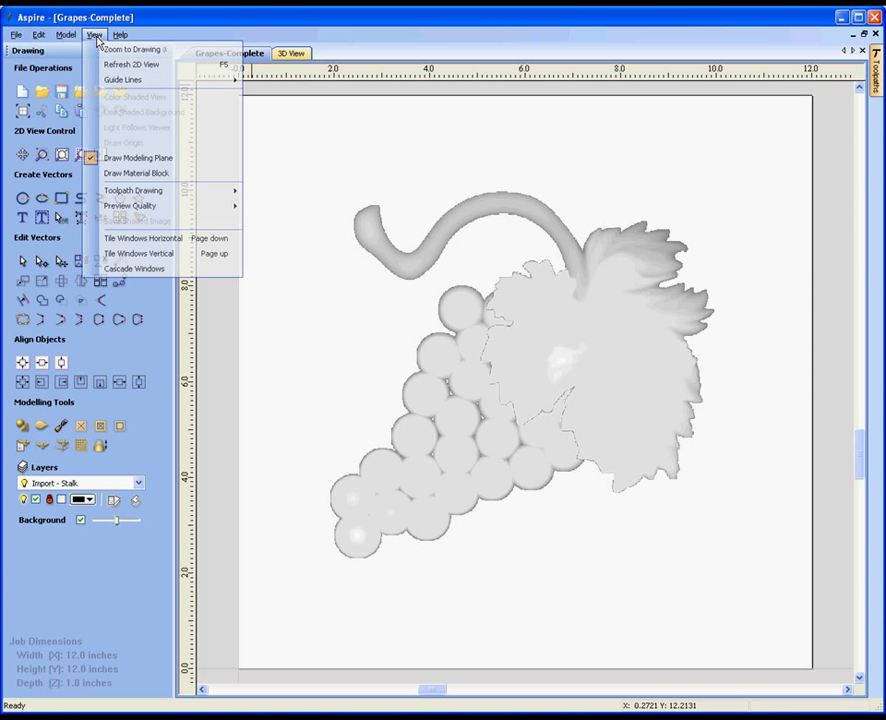
mouse_move(155, 240)
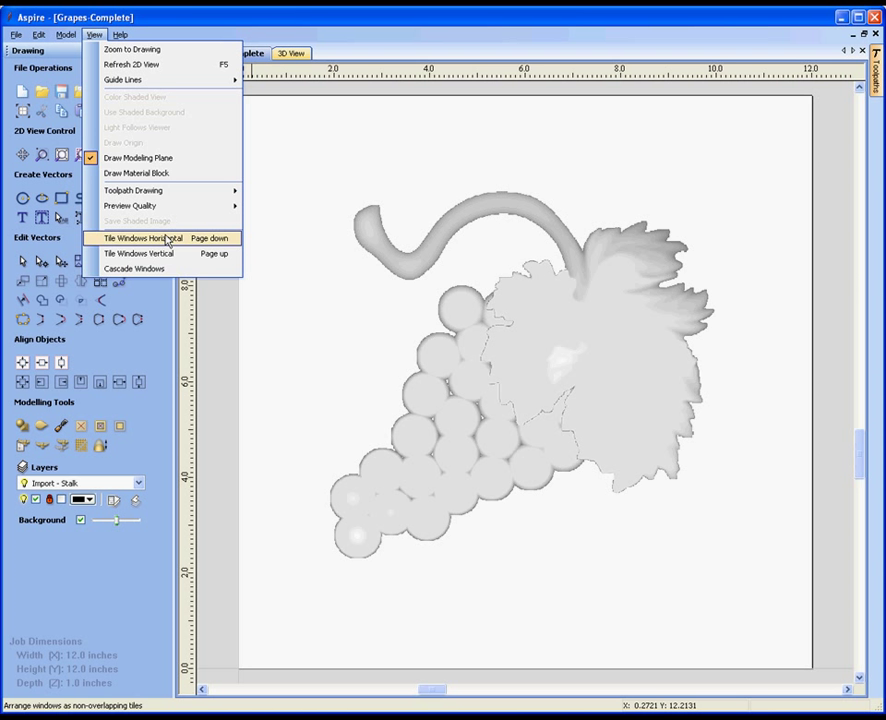
Step: Tile the 2D and 3D views horizontally, then re-tile them vertically side by side
click(150, 238)
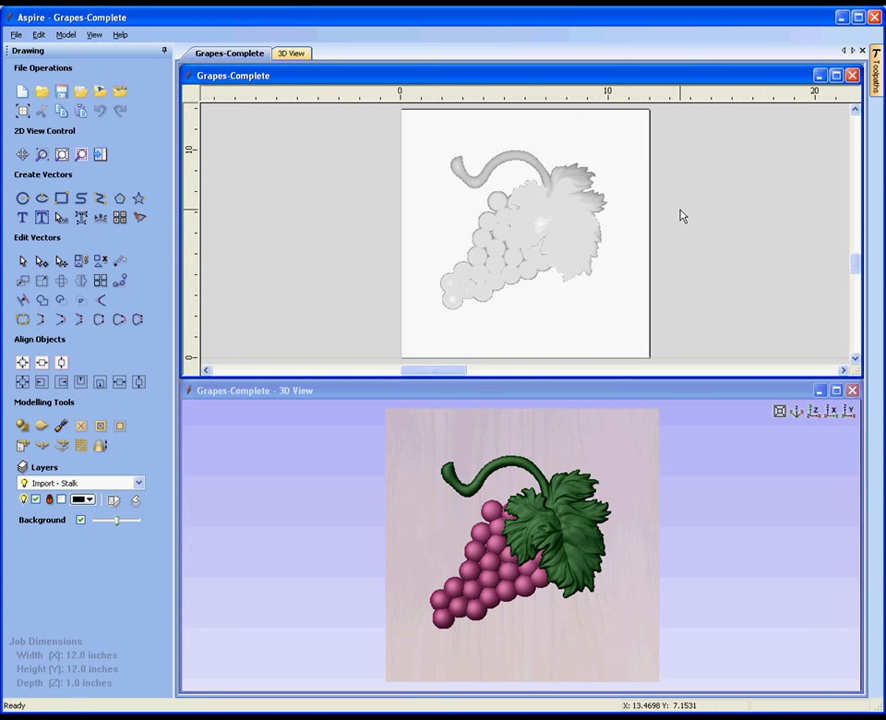
mouse_move(569, 533)
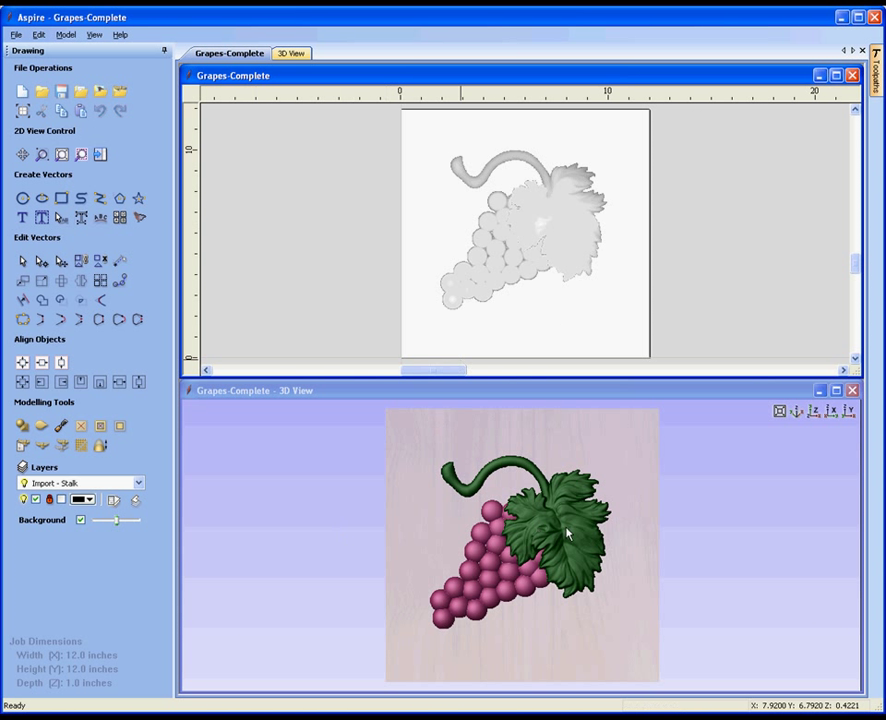
click(92, 35)
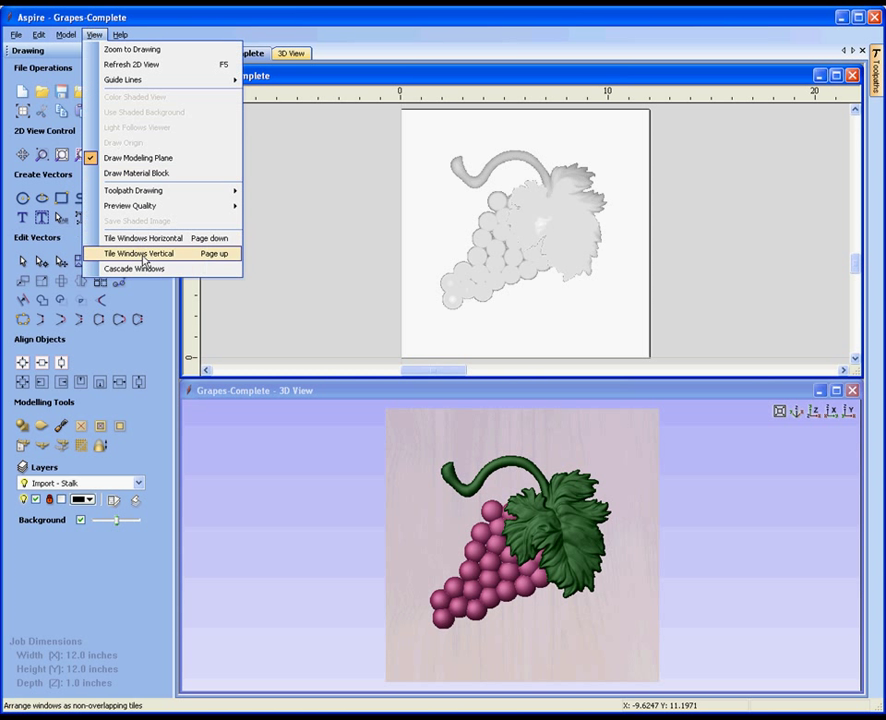
click(135, 253)
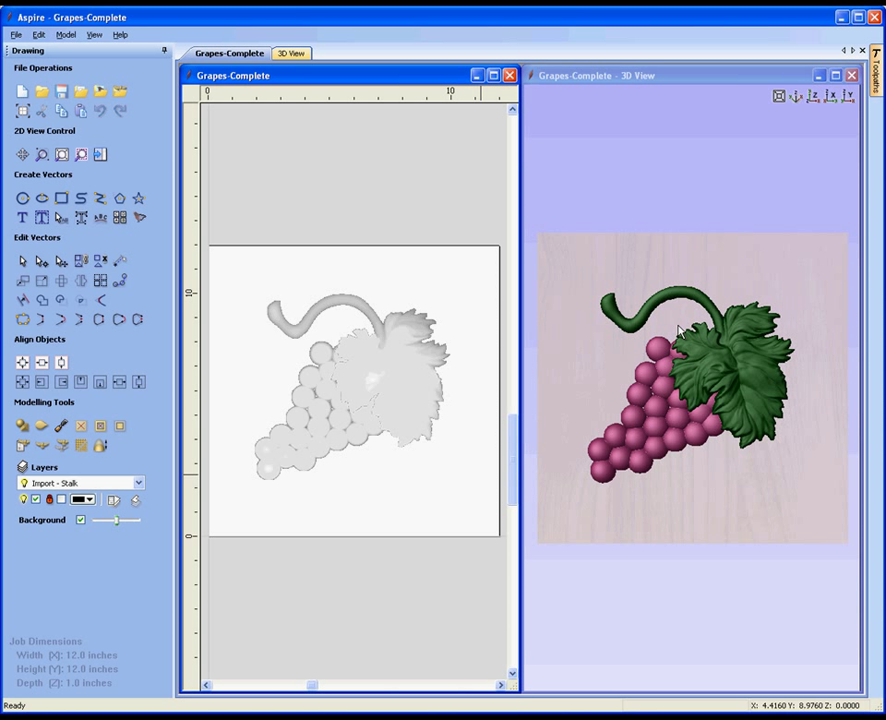
click(94, 36)
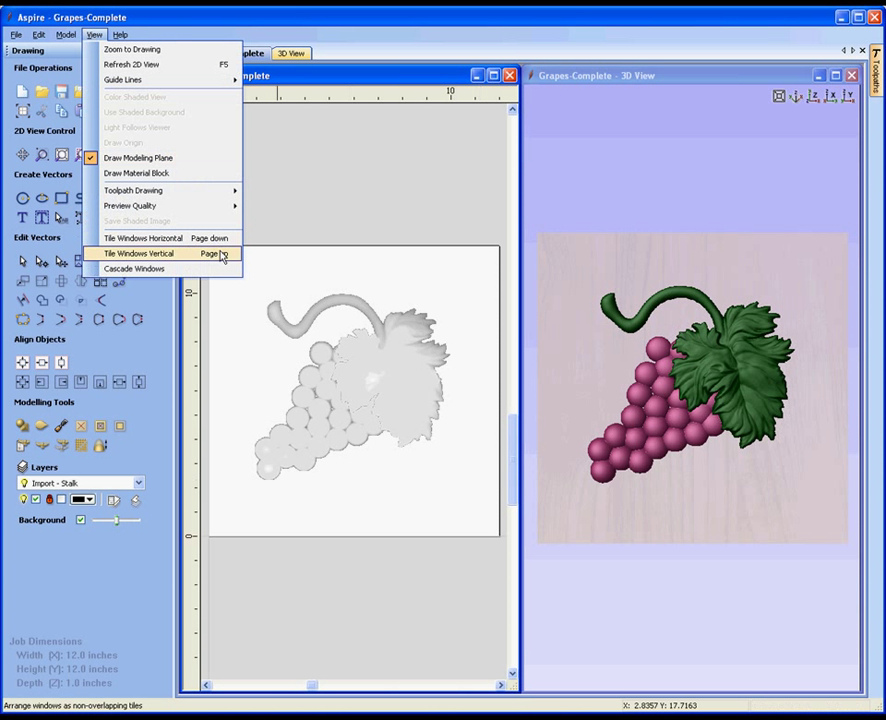
mouse_move(230, 257)
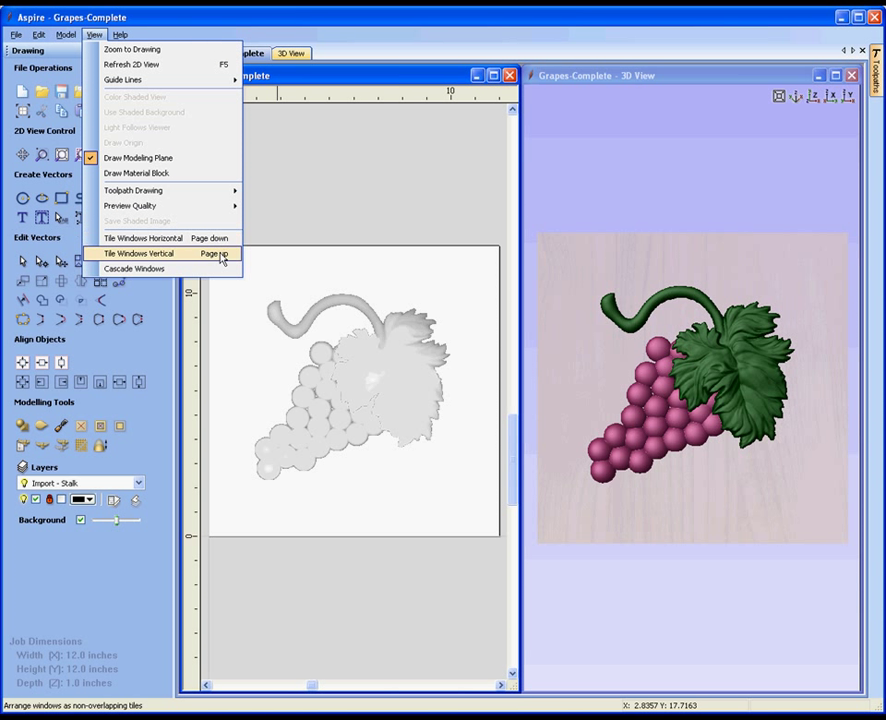
click(138, 252)
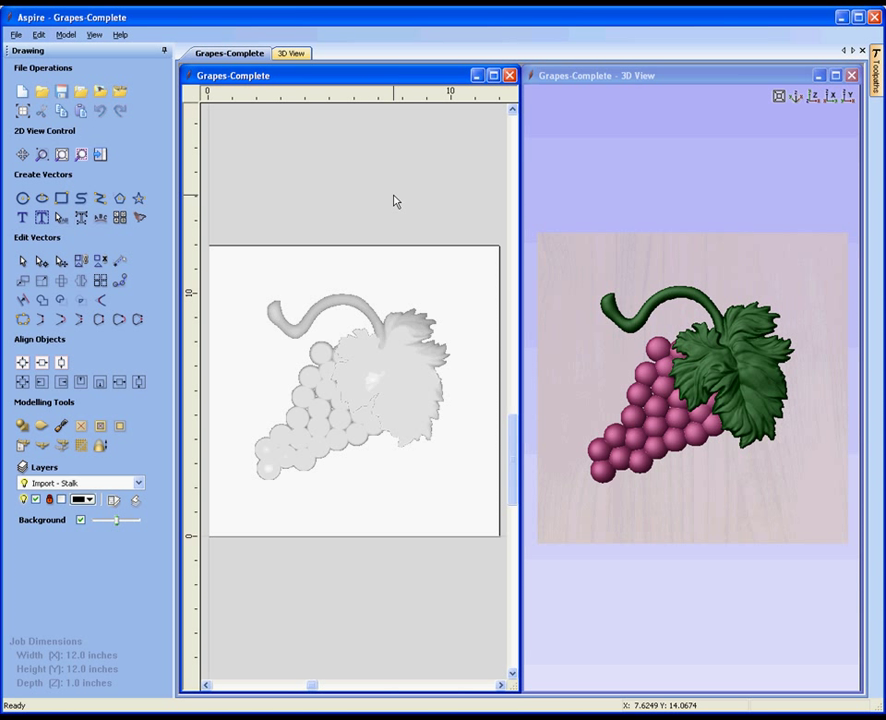
mouse_move(472, 386)
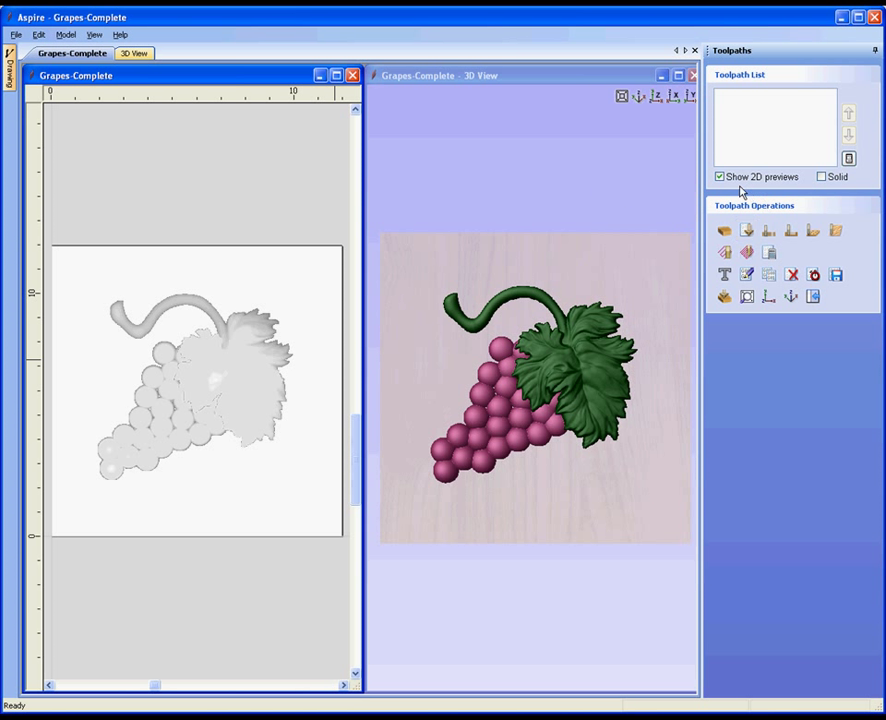
mouse_move(820, 115)
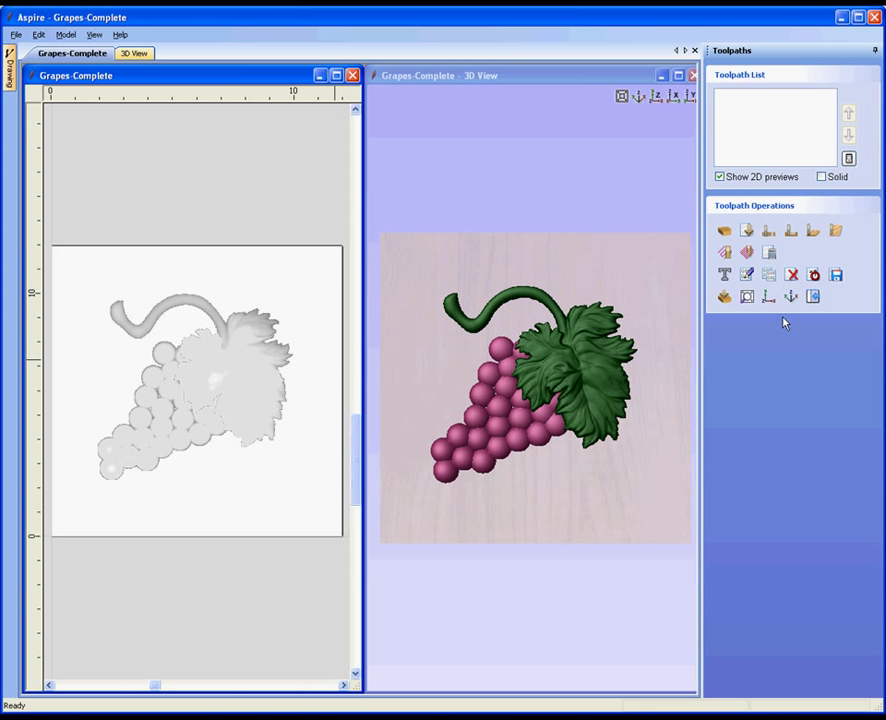
click(10, 65)
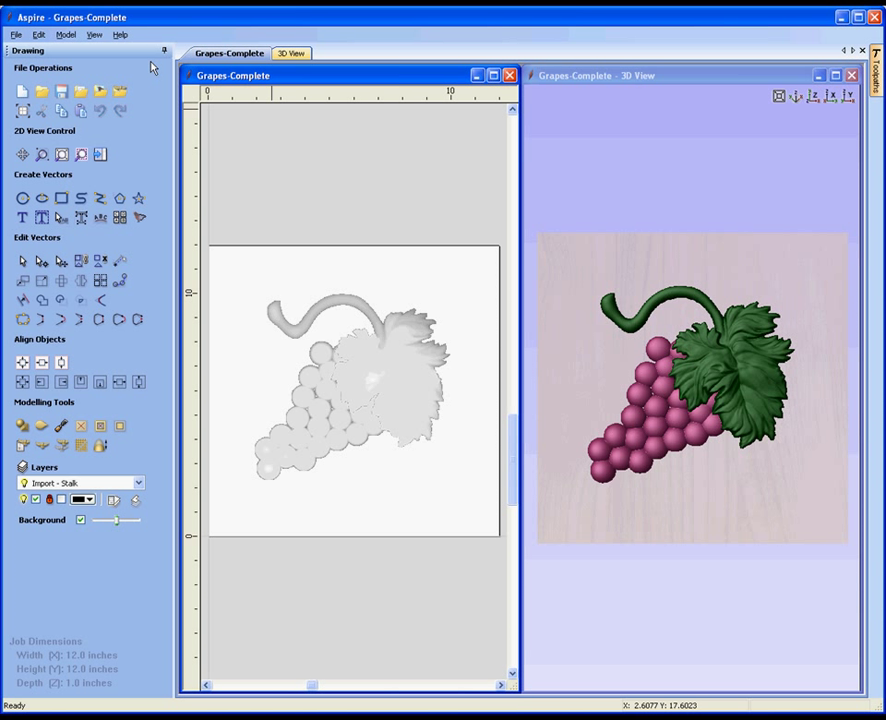
mouse_move(123, 50)
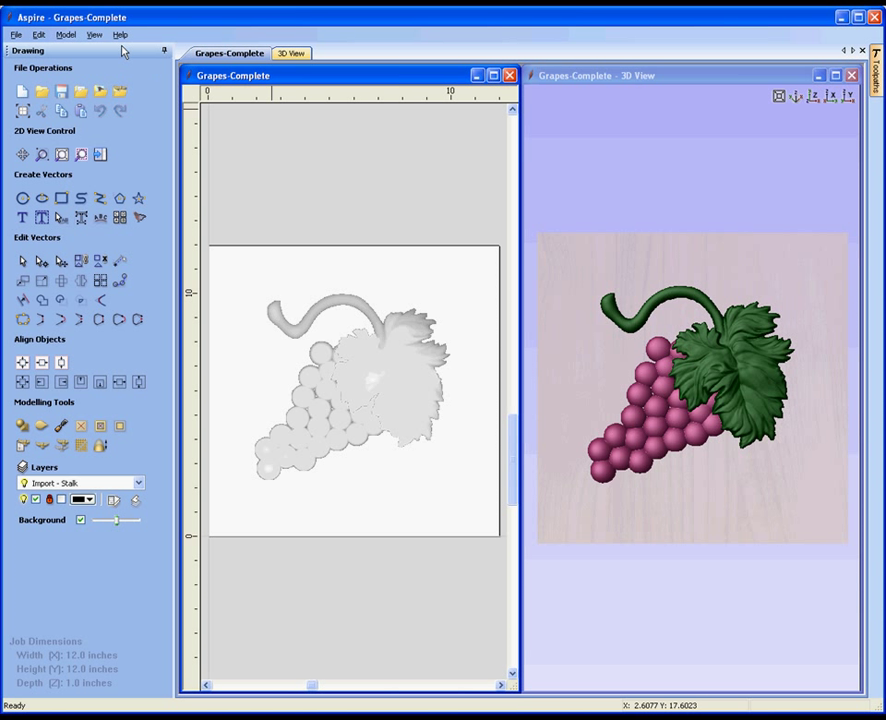
Step: Launch Help Contents from the Help menu to view the HTML help file
click(108, 37)
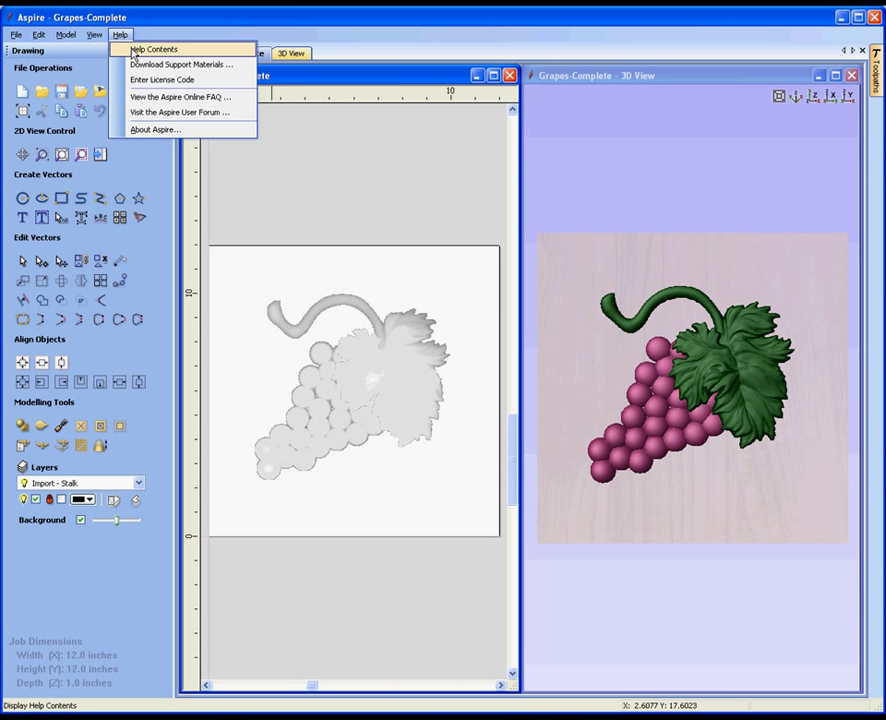
mouse_move(148, 53)
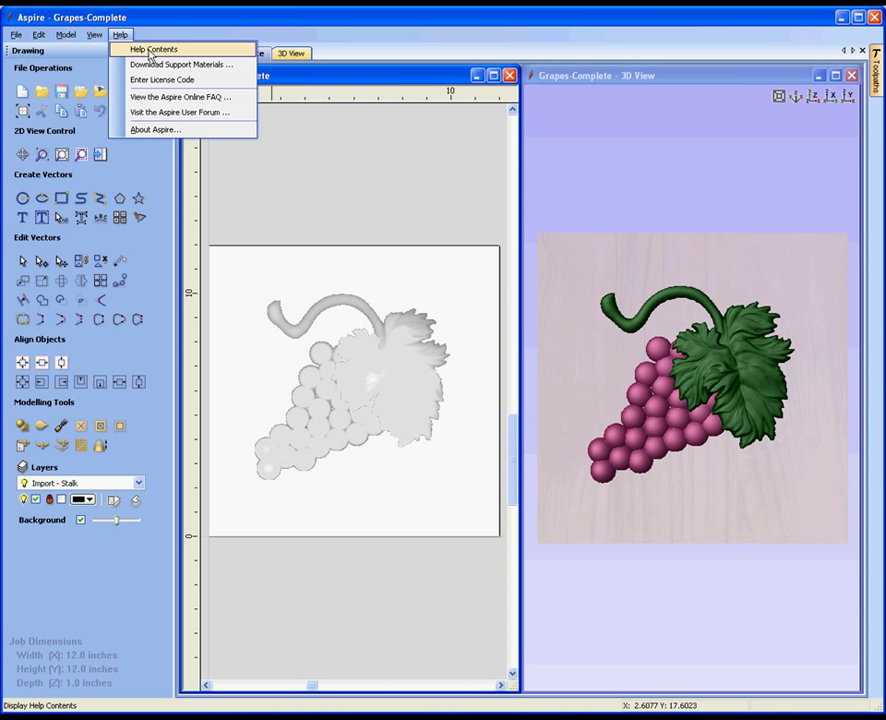
click(151, 48)
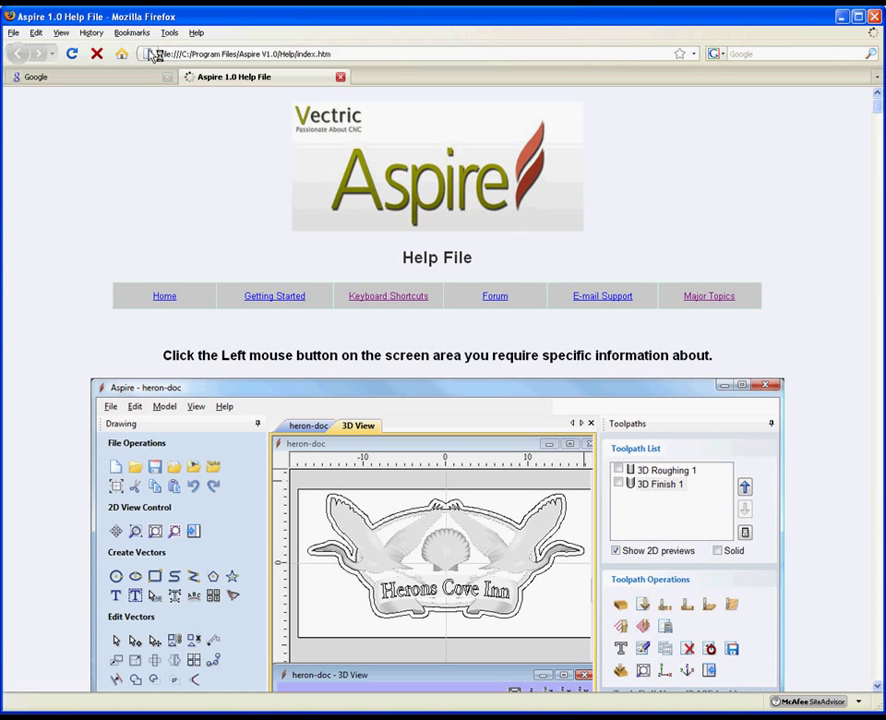
mouse_move(237, 135)
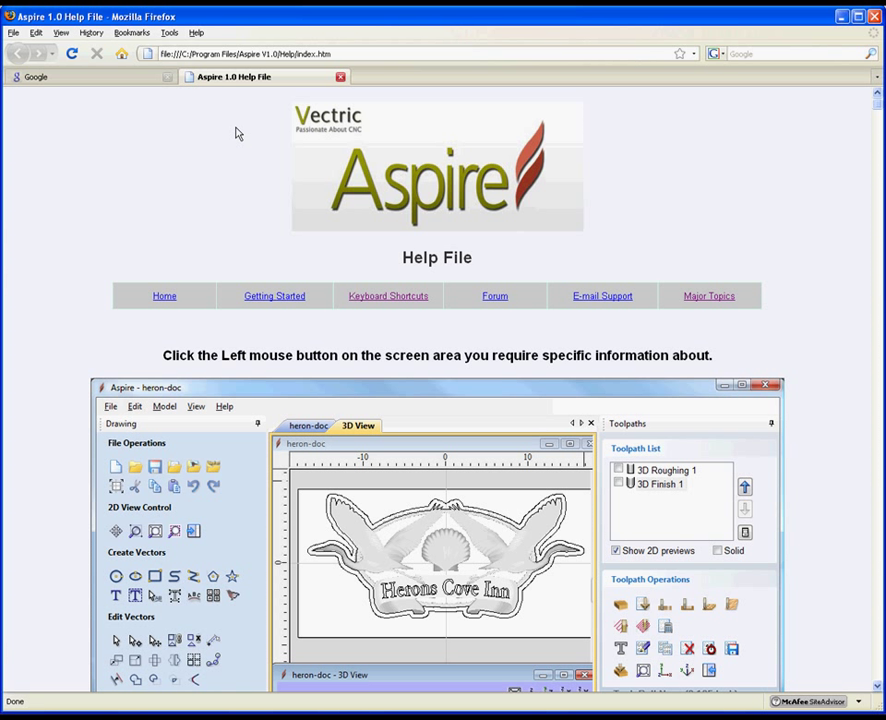
mouse_move(297, 277)
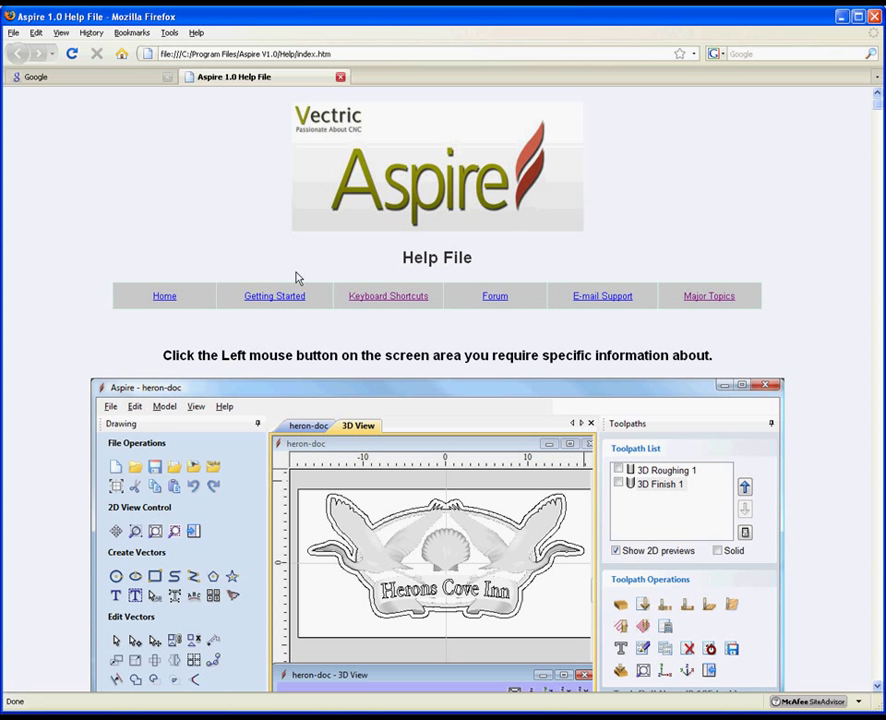
mouse_move(311, 312)
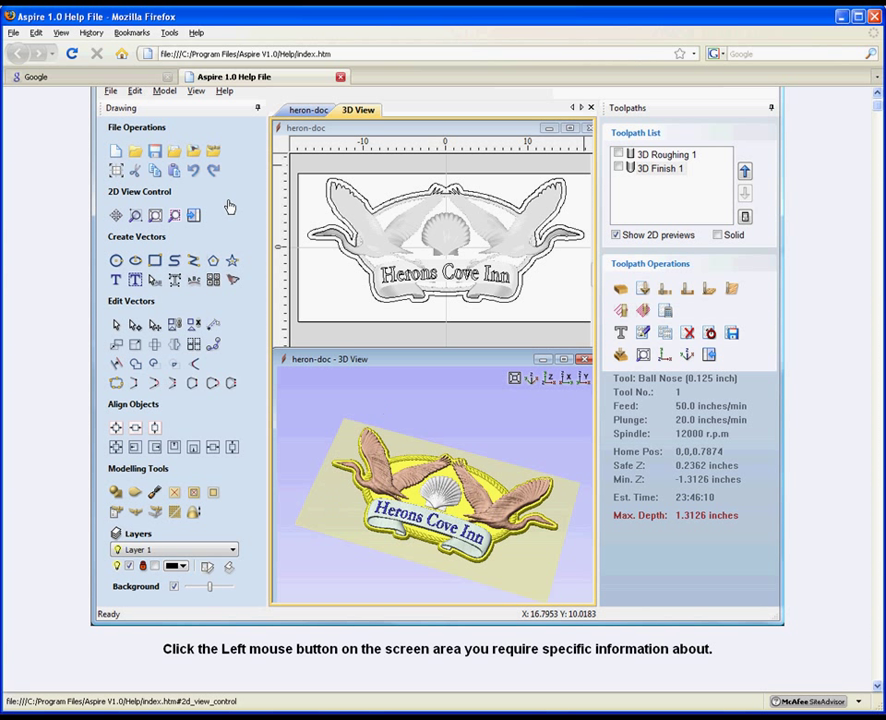
mouse_move(186, 369)
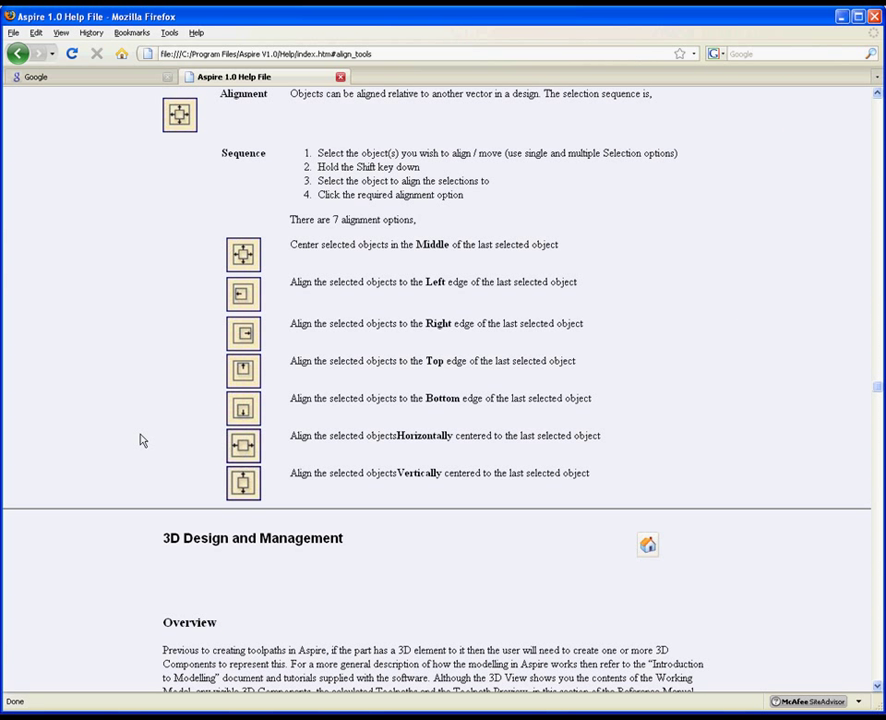
mouse_move(621, 222)
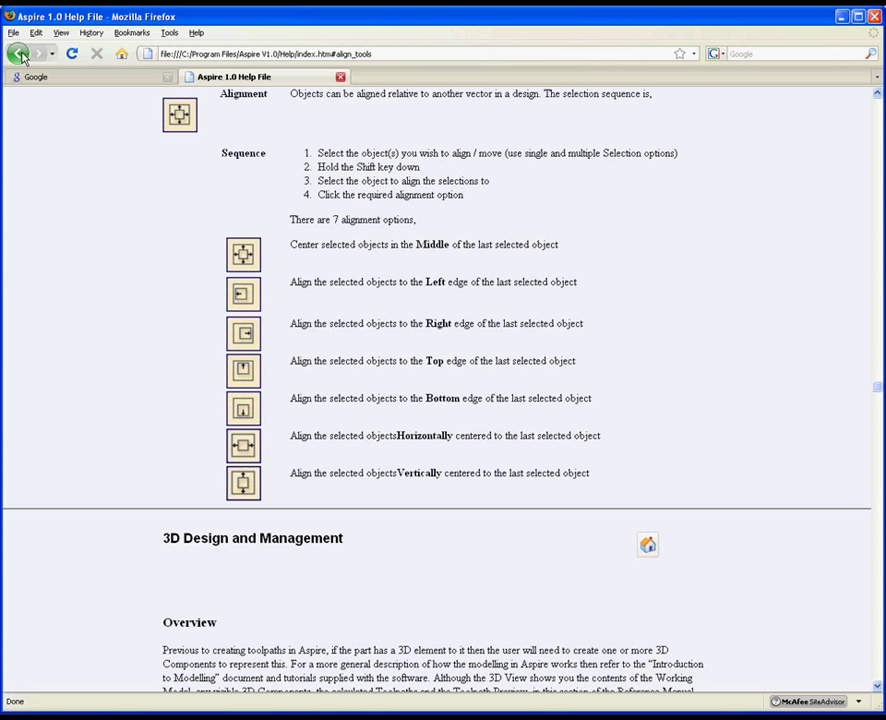
click(20, 52)
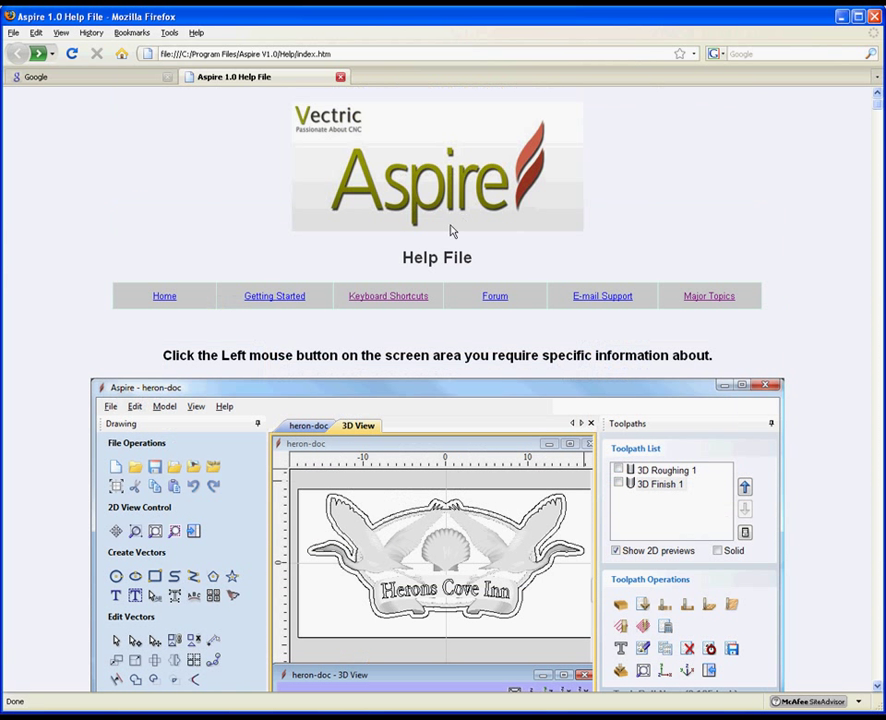
mouse_move(661, 299)
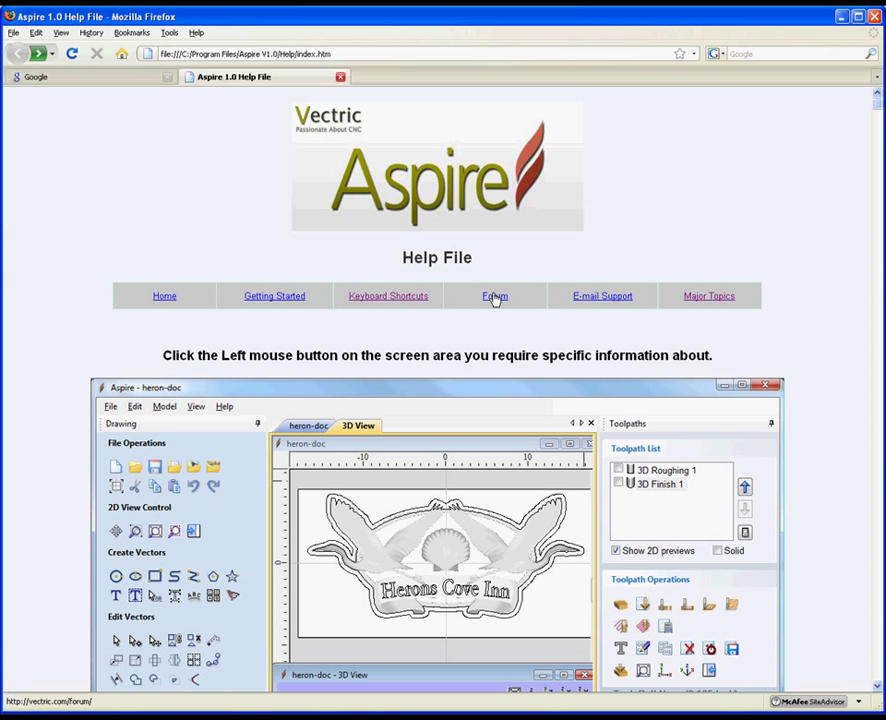
mouse_move(619, 300)
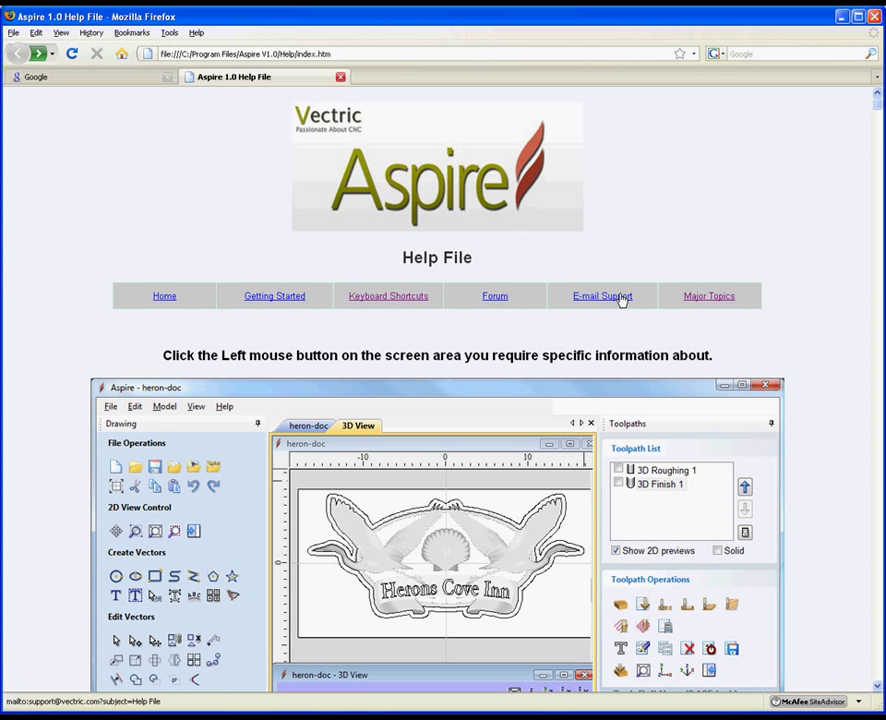
mouse_move(505, 302)
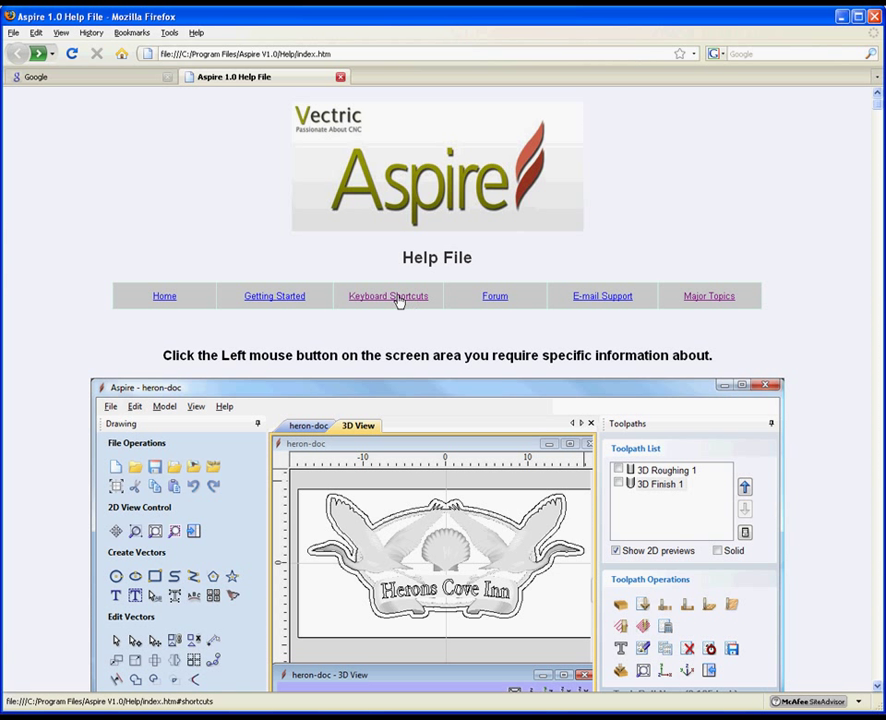
Step: Go to the Keyboard Shortcuts section and scroll through the shortcut list
click(386, 296)
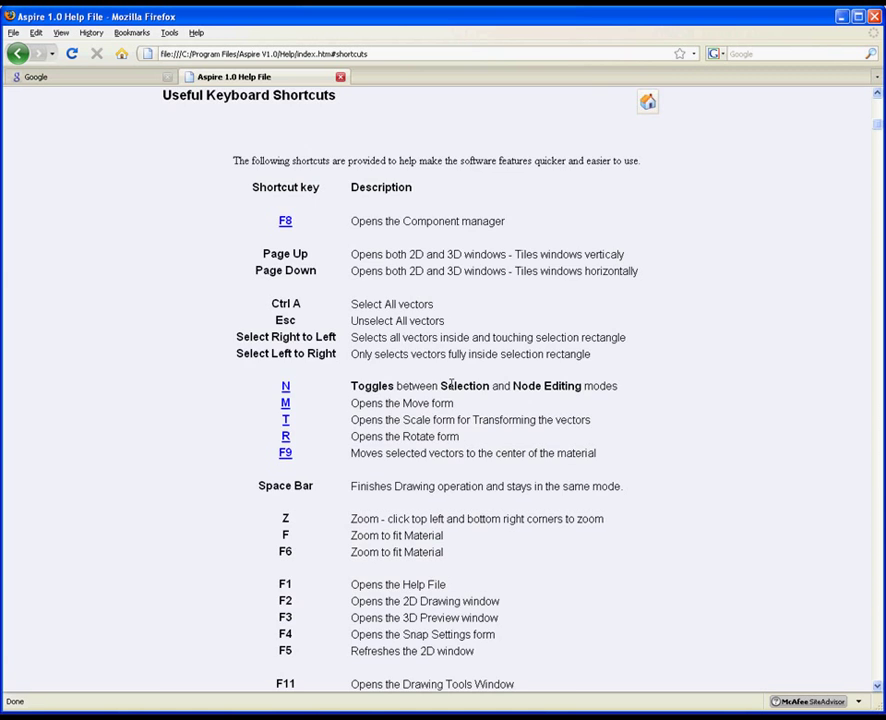
scroll(down, 3)
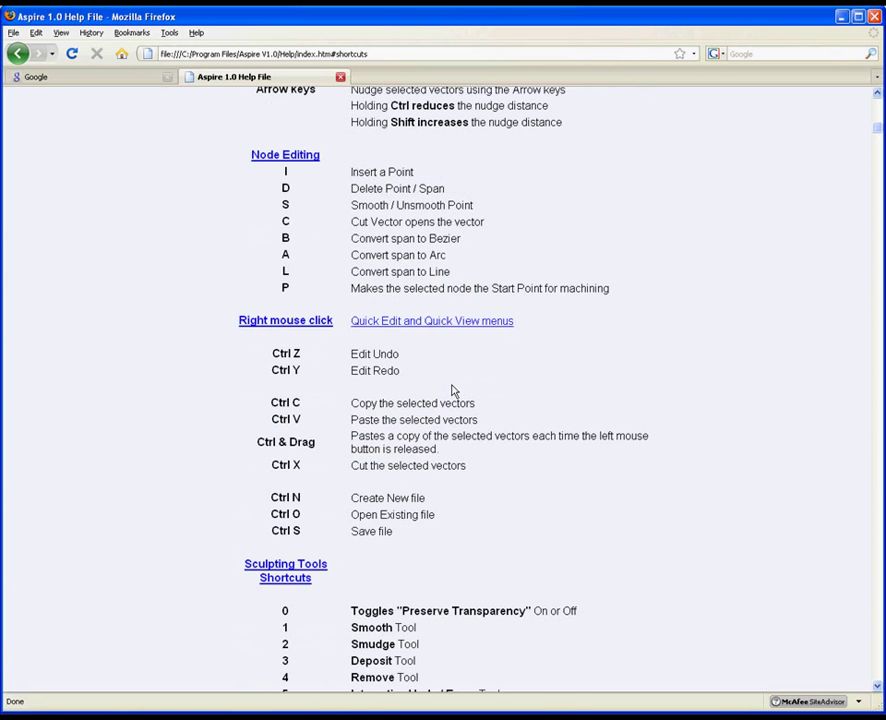
scroll(up, 3)
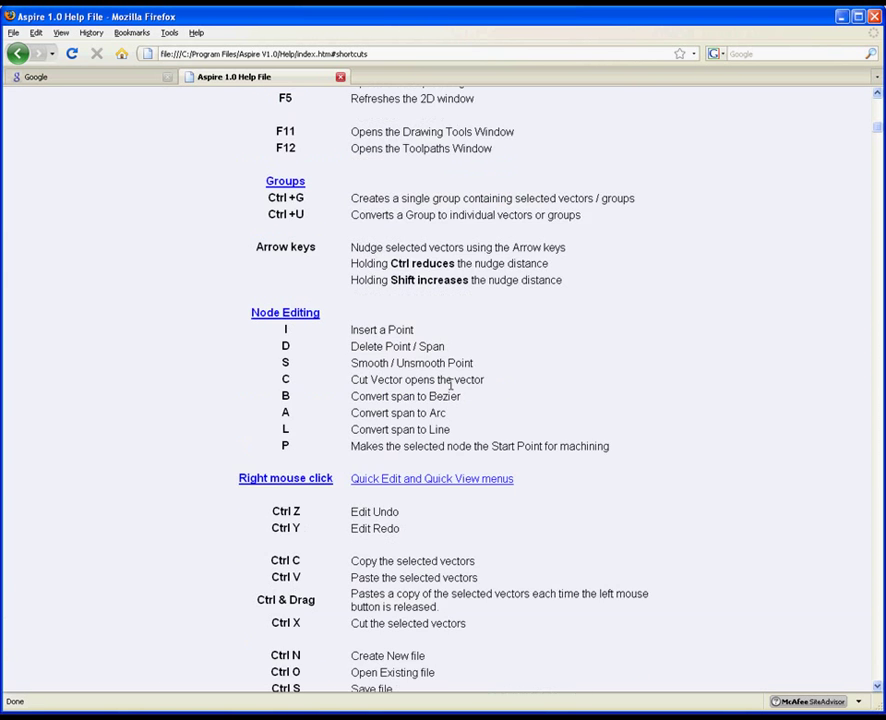